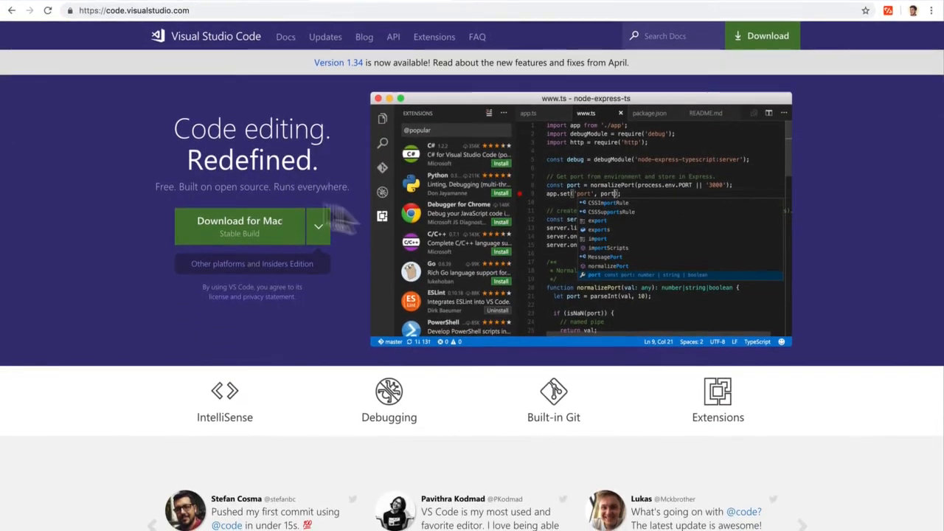
# Step: Download the stable Visual Studio Code build for Mac from code.visualstudio.com
pyautogui.click(317, 226)
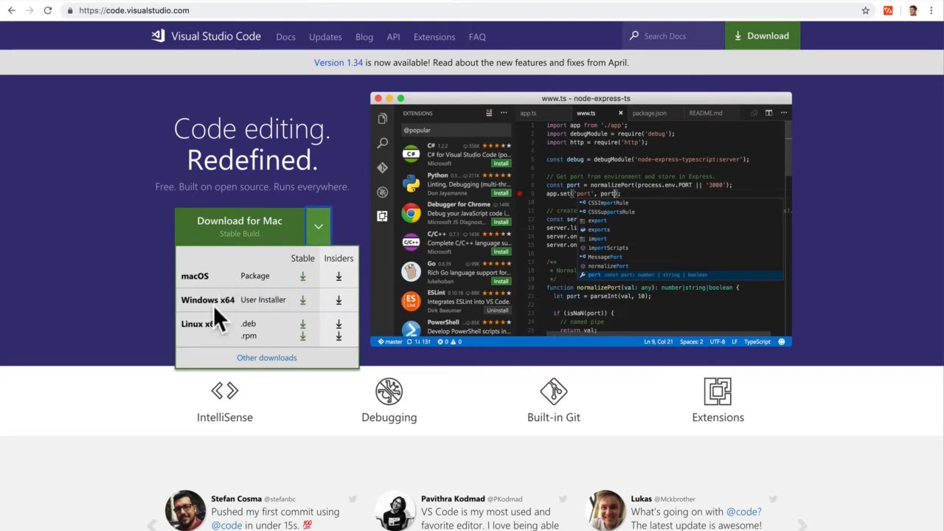
pyautogui.moveTo(263, 232)
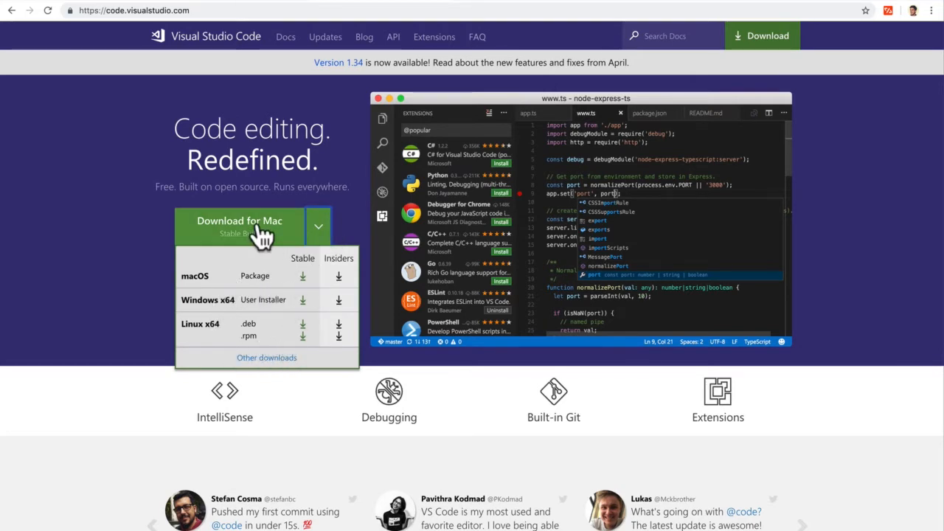
pyautogui.click(239, 221)
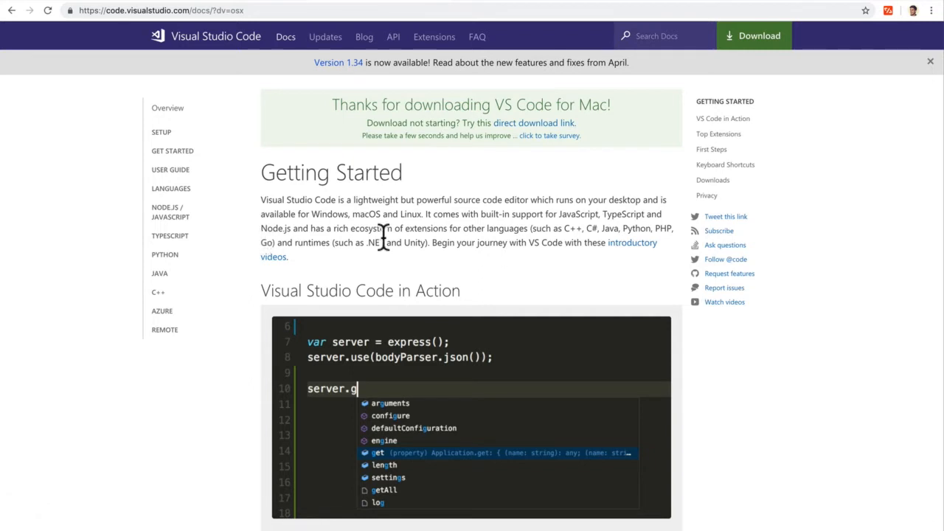
pyautogui.moveTo(454, 217)
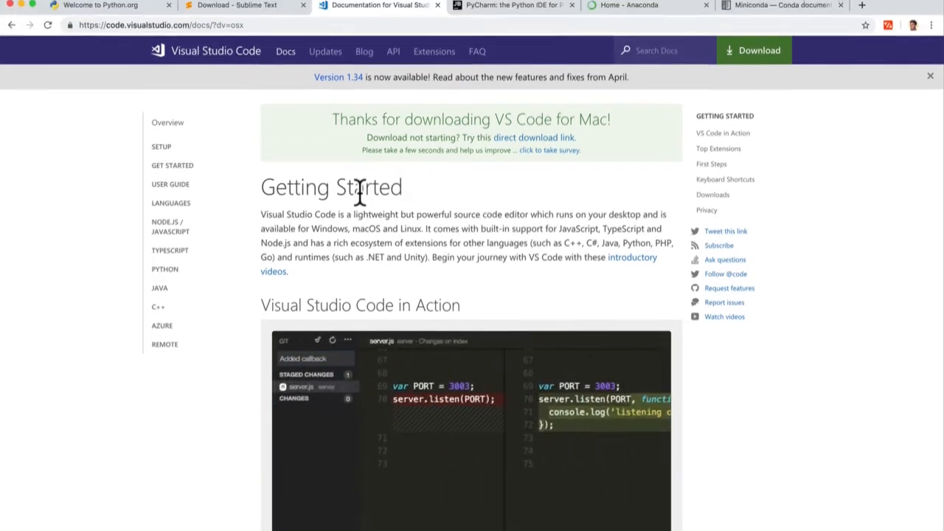
# Step: Switch to the 'Download - Sublime Text' browser tab and the next tab
pyautogui.click(243, 14)
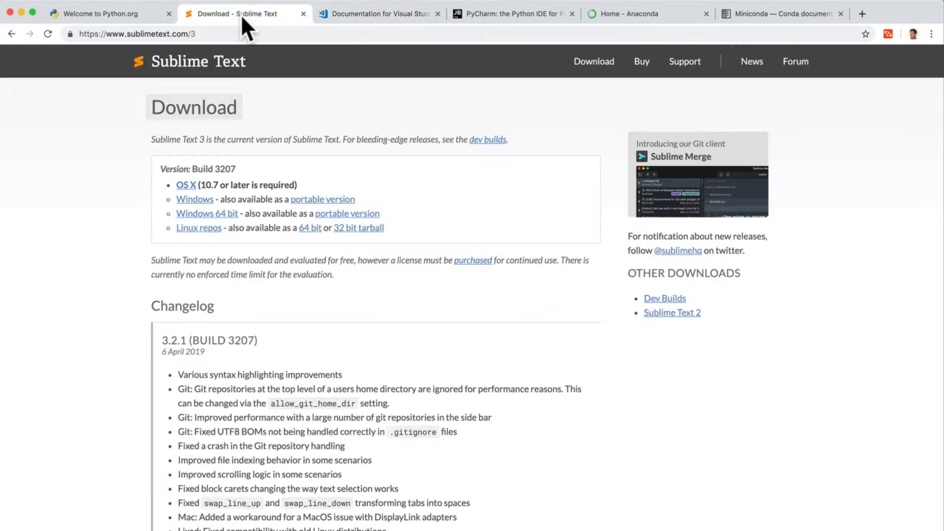
pyautogui.click(379, 13)
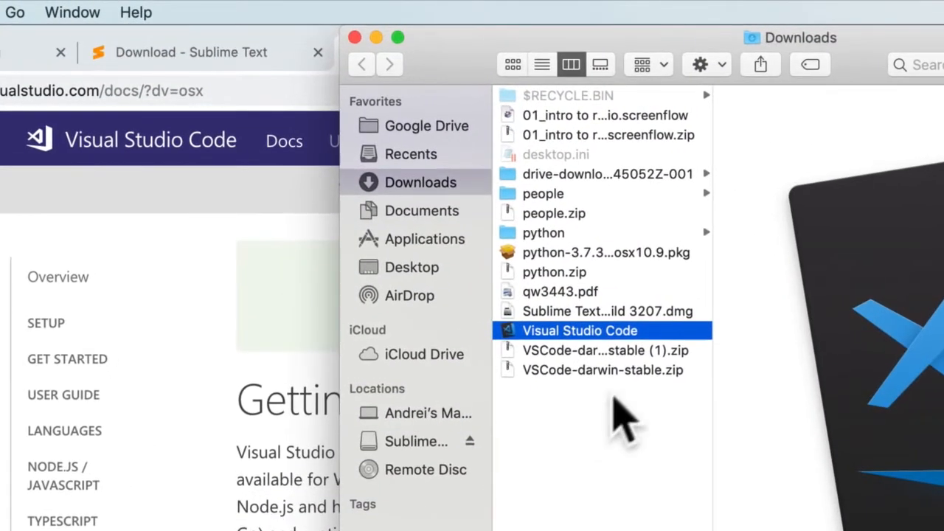
# Step: Drag the Visual Studio Code app from Downloads onto Applications in Finder's sidebar
pyautogui.moveTo(601, 331); pyautogui.dragTo(424, 239)
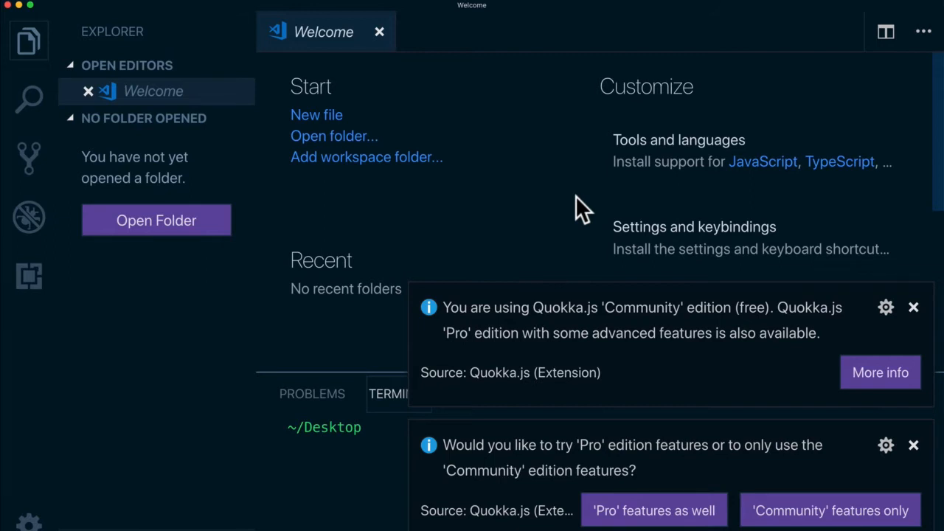
pyautogui.moveTo(844, 251)
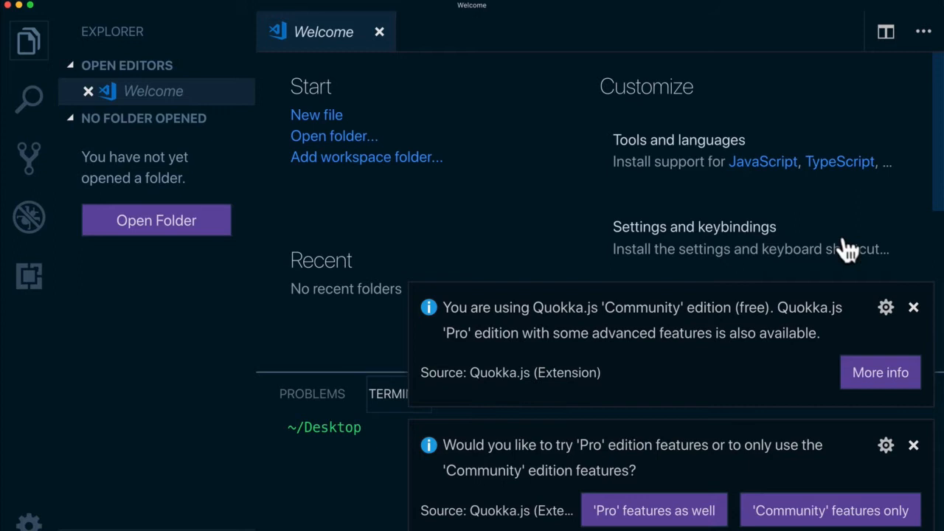
# Step: Dismiss the Quokka.js notifications and create a new untitled file from the Welcome page
pyautogui.click(913, 306)
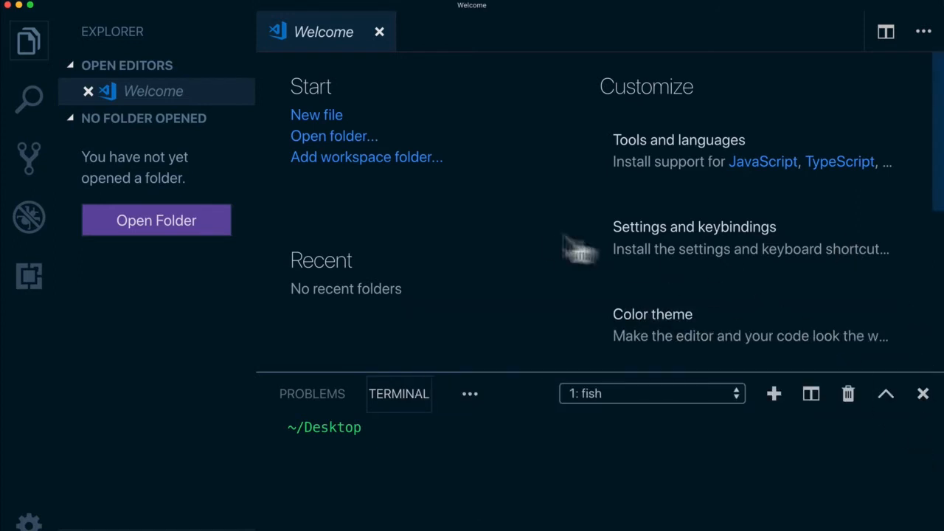
pyautogui.moveTo(487, 233)
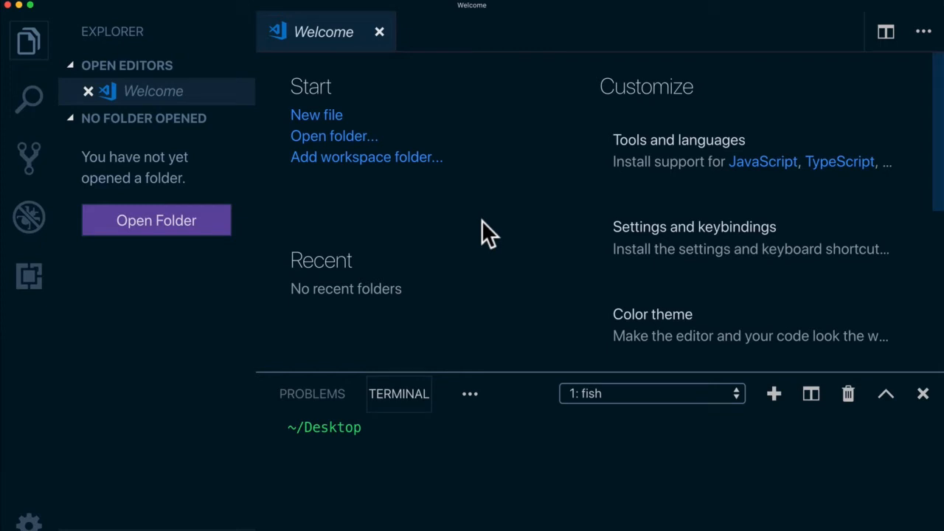
pyautogui.click(316, 114)
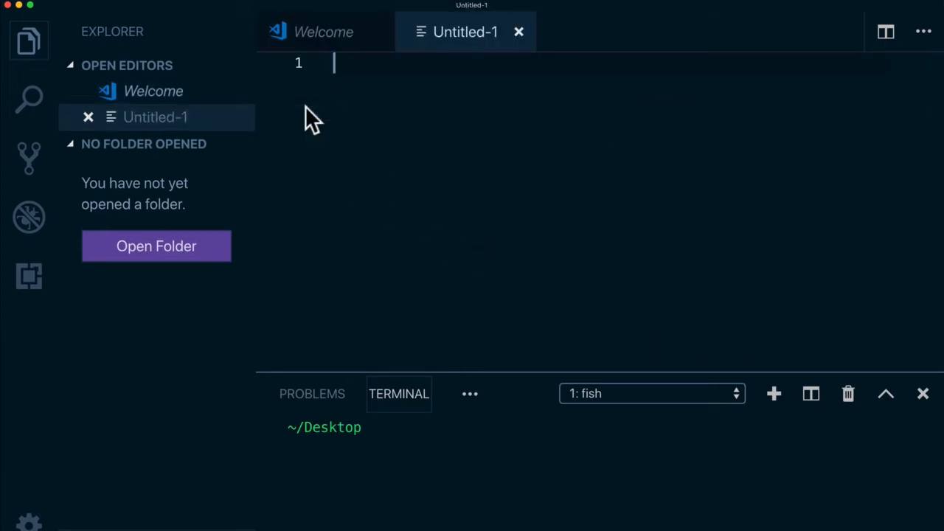
pyautogui.moveTo(465, 32)
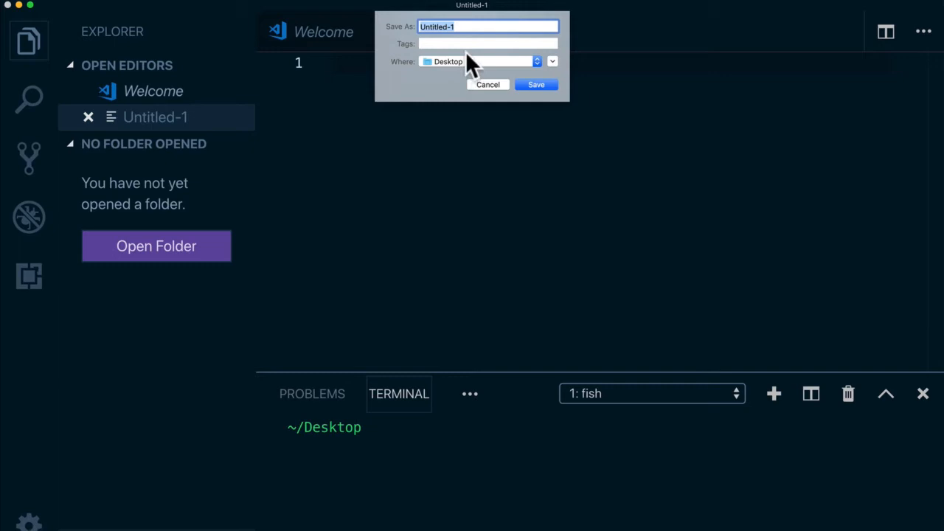
# Step: Save the untitled file as hello.py on the Desktop
pyautogui.write('hello.py')
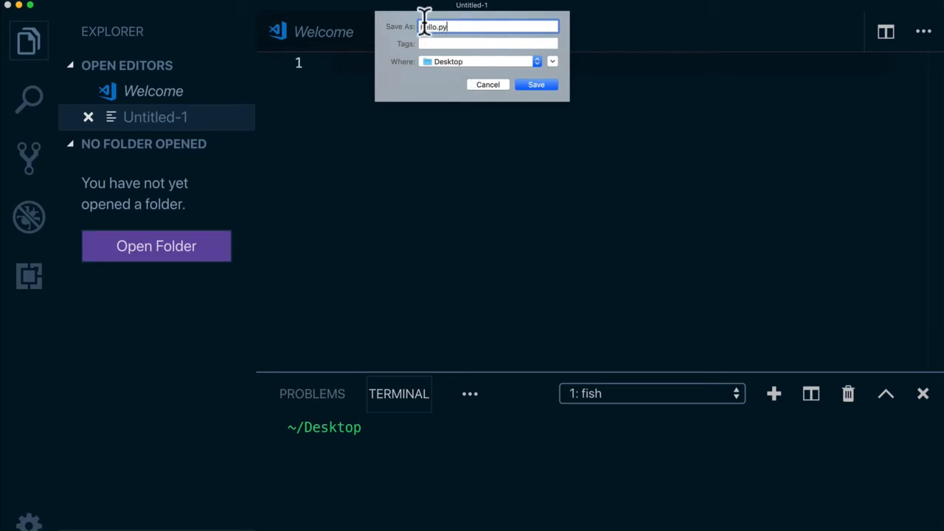
pyautogui.click(536, 84)
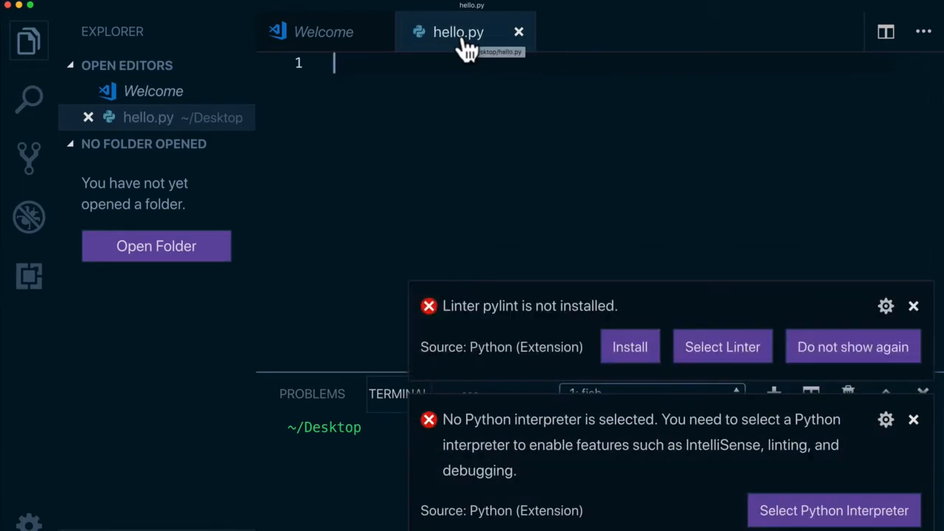
pyautogui.moveTo(495, 208)
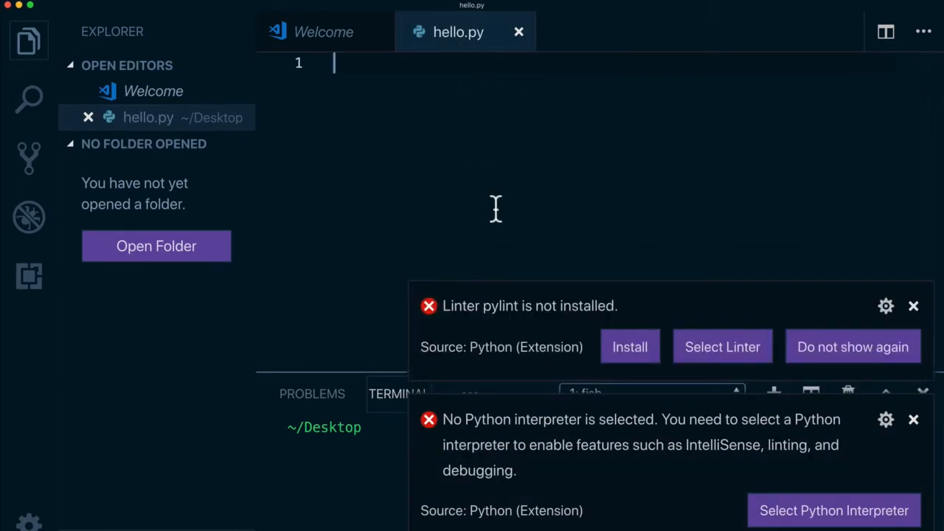
pyautogui.moveTo(560, 435)
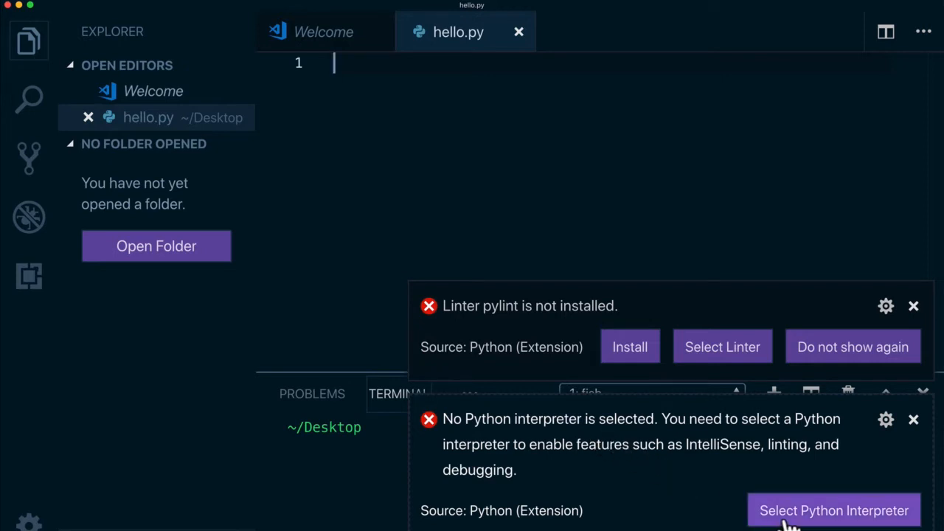
# Step: Choose Python 3.7.3 64-bit from the interpreter list opened via the notification
pyautogui.click(834, 511)
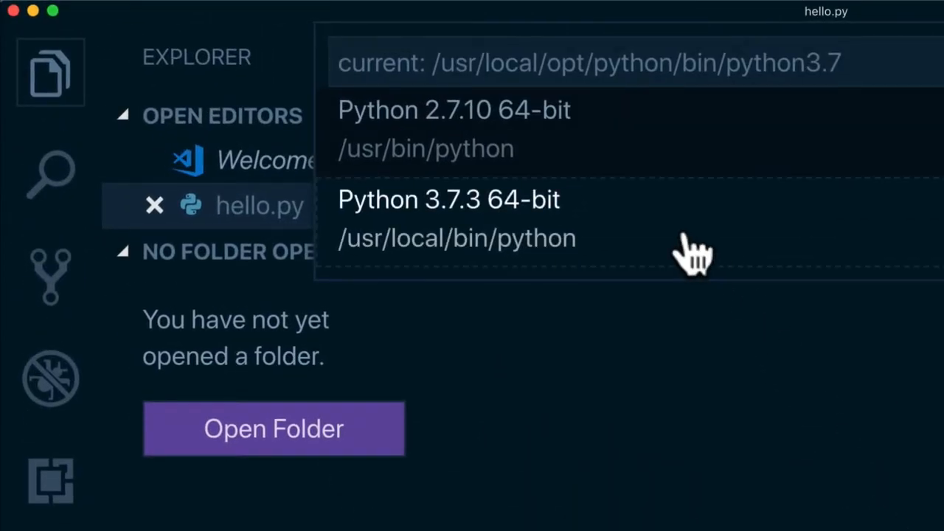
pyautogui.moveTo(487, 236)
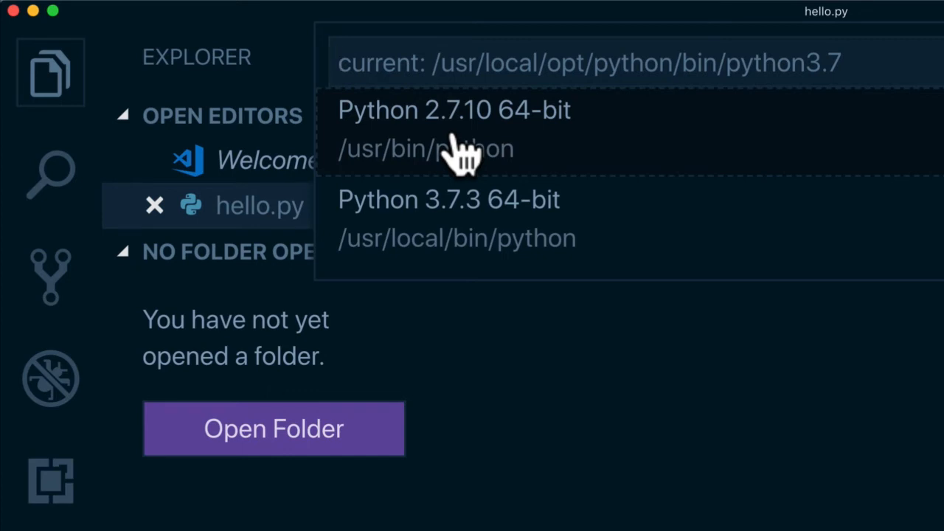
pyautogui.moveTo(450, 203)
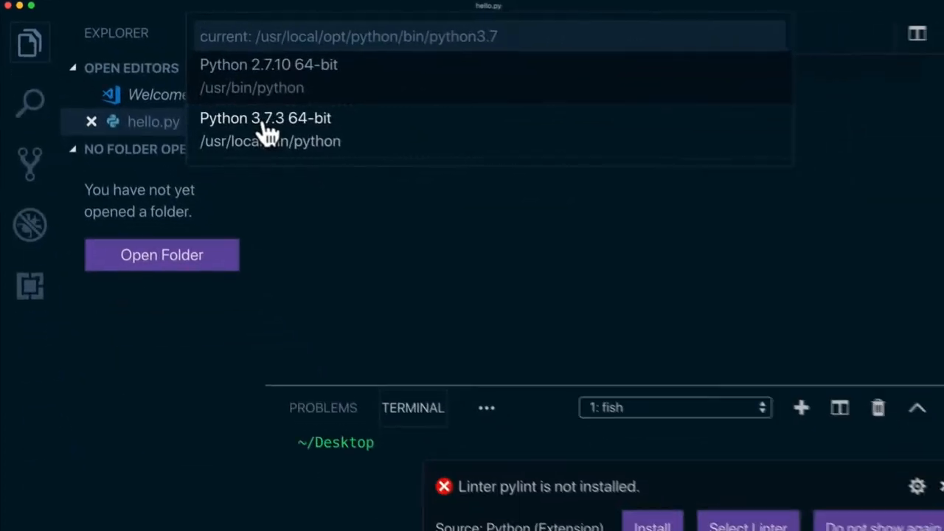
pyautogui.click(265, 118)
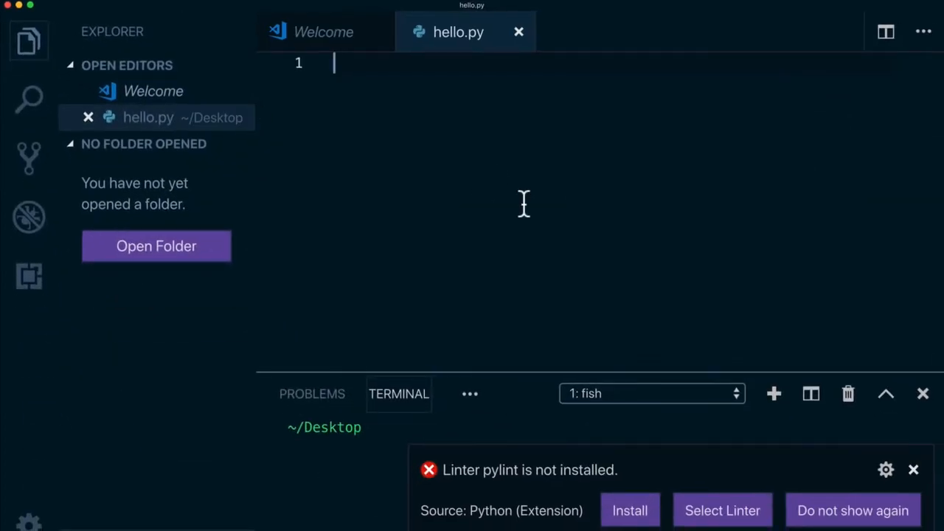
pyautogui.moveTo(523, 221)
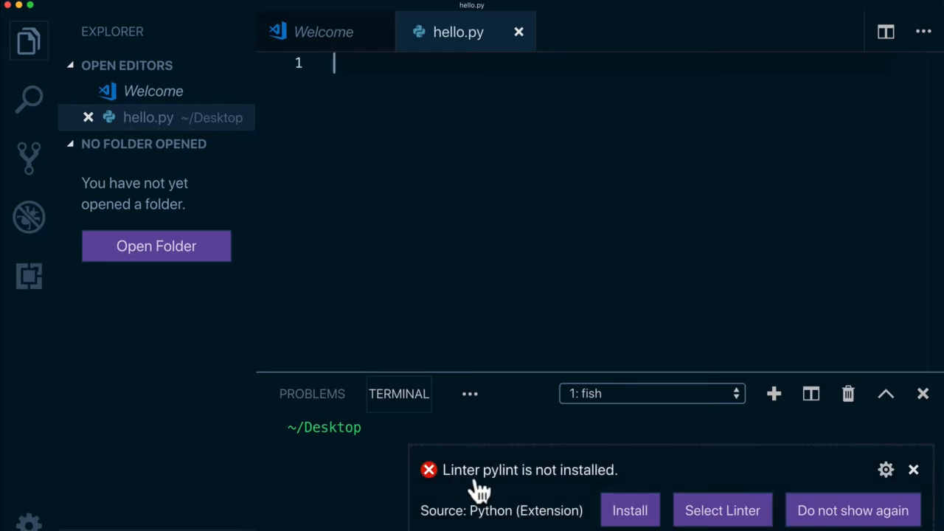
pyautogui.moveTo(538, 485)
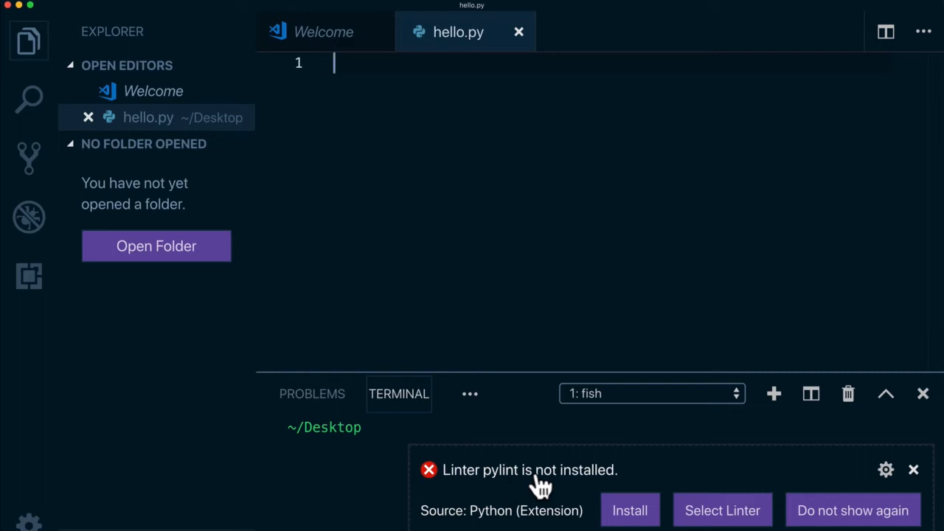
pyautogui.moveTo(537, 502)
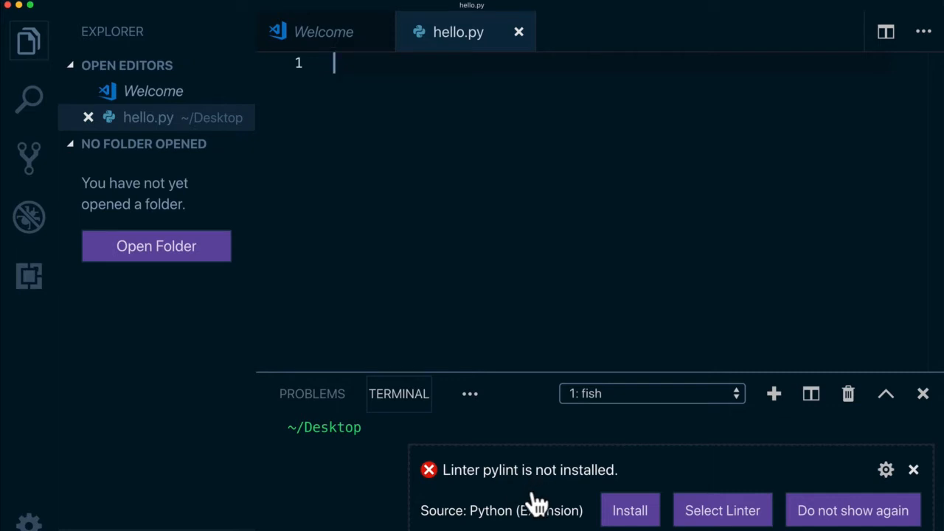
pyautogui.moveTo(513, 487)
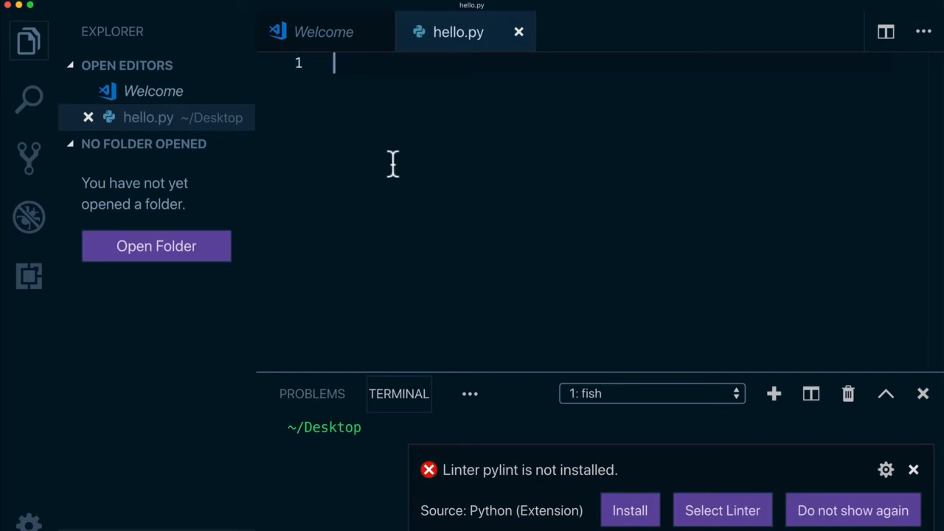
# Step: Type print('hellooooo' without its closing parenthesis, then an unbalanced bracket line below
pyautogui.write("print('')")
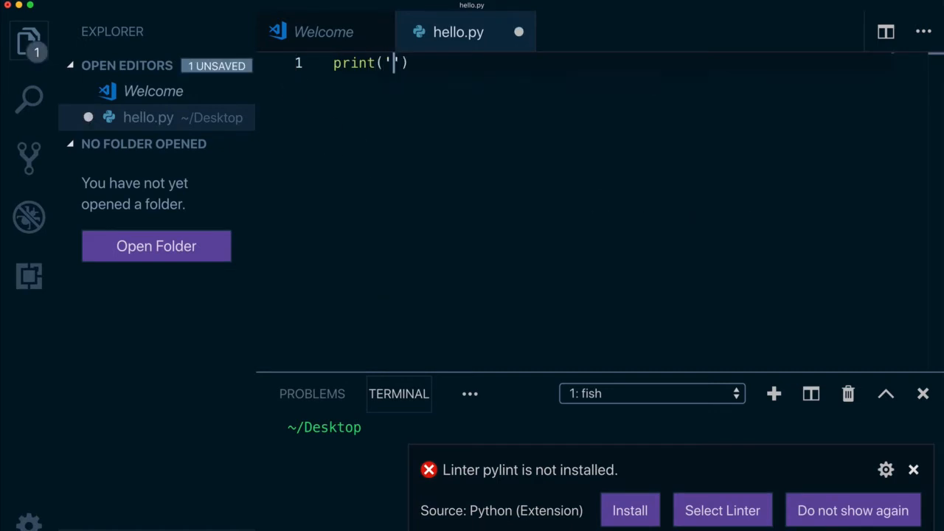
pyautogui.write('hellooooo')
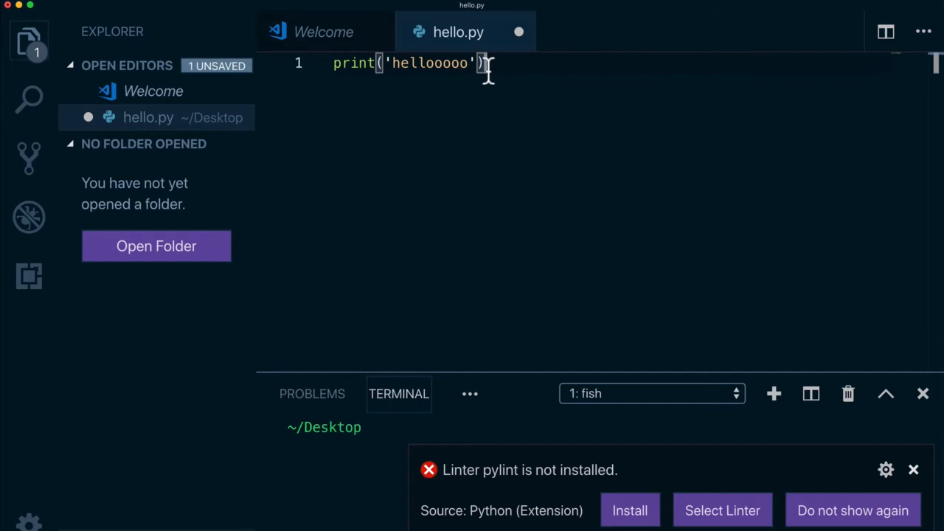
pyautogui.press('Backspace')
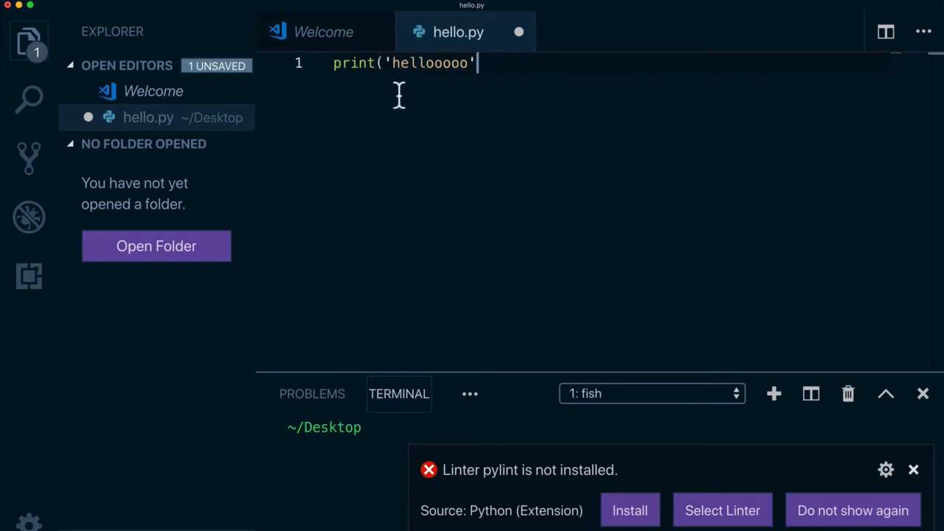
pyautogui.press('enter')
pyautogui.write('{')
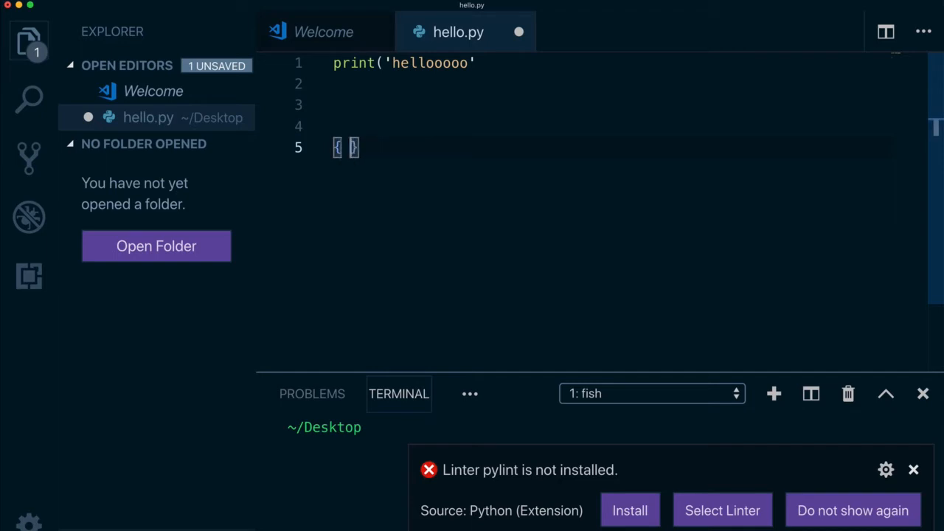
pyautogui.write('[][][]')
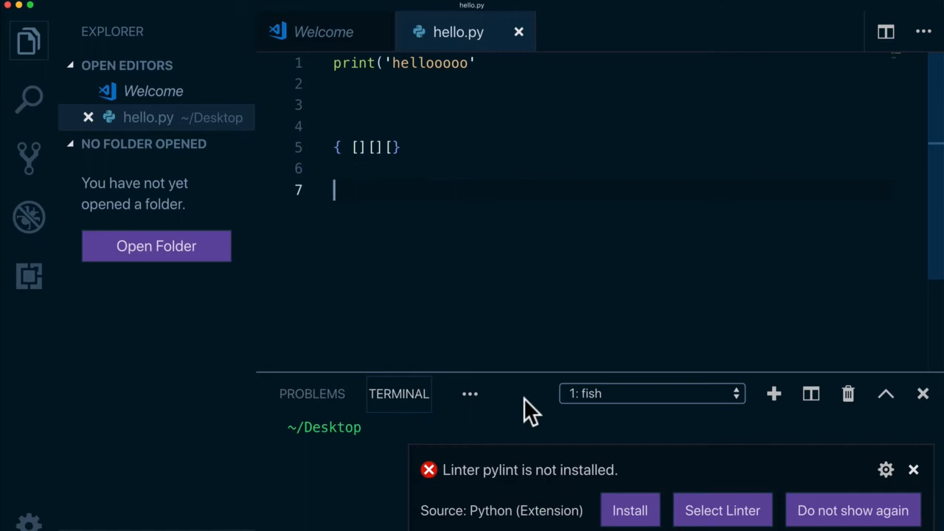
pyautogui.moveTo(513, 491)
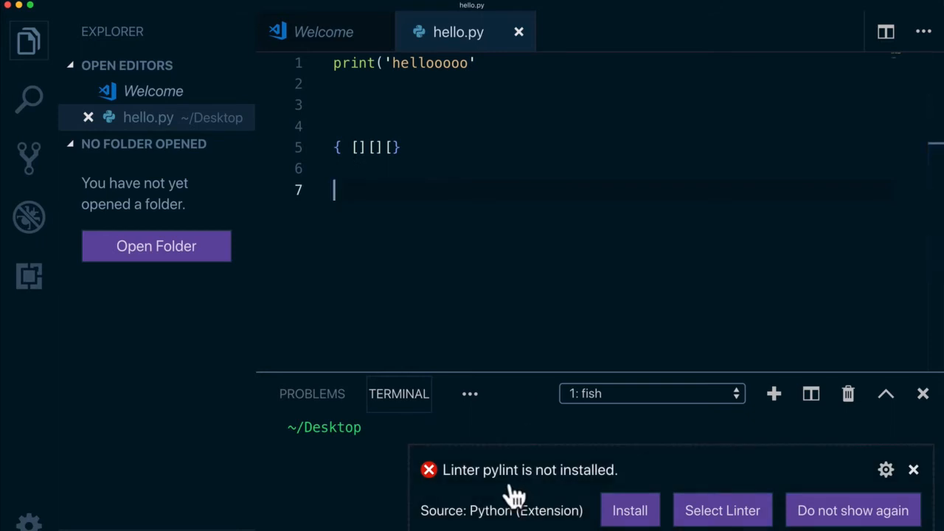
pyautogui.moveTo(465, 269)
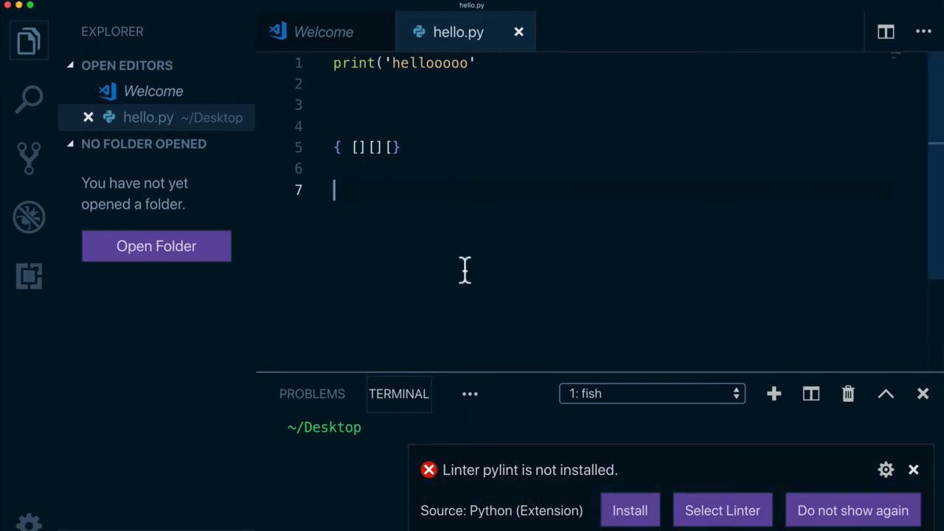
pyautogui.moveTo(469, 190)
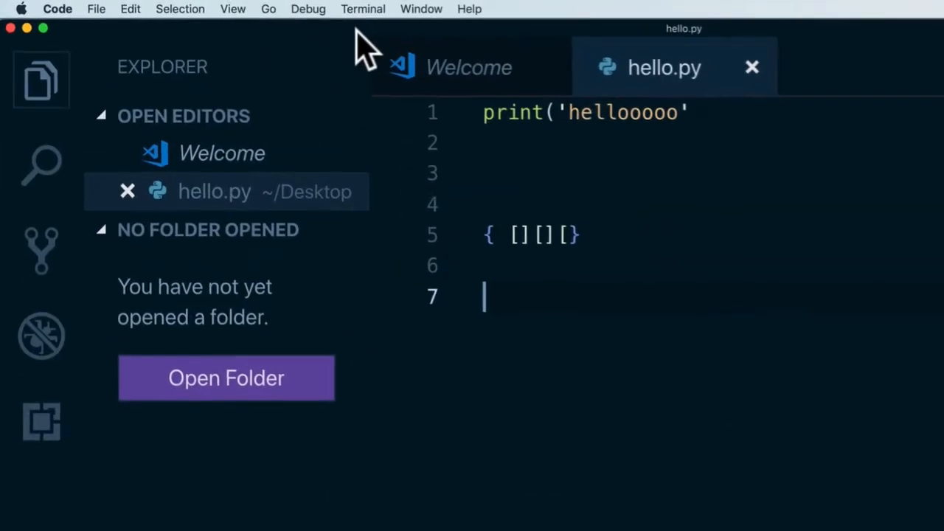
# Step: Open a new fish terminal at ~/Desktop and close the 'Linter pylint is not installed' warning
pyautogui.click(362, 9)
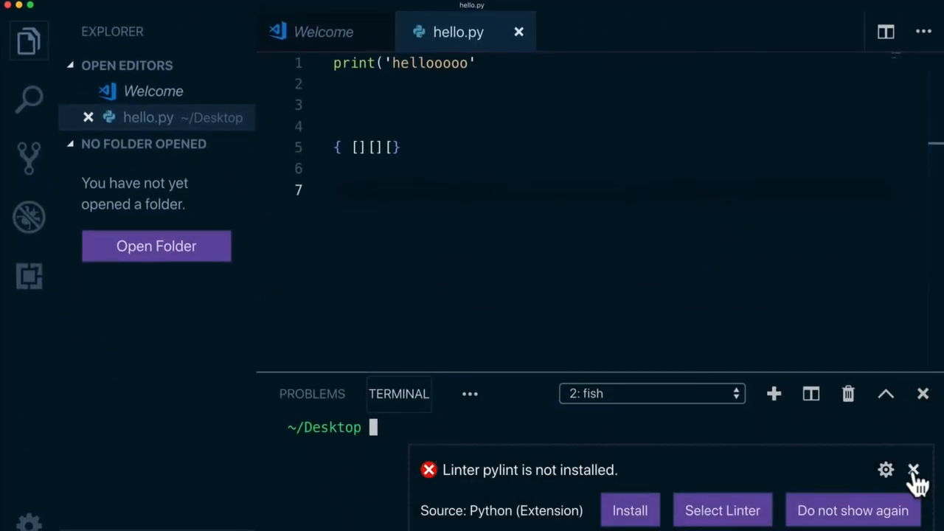
pyautogui.click(914, 470)
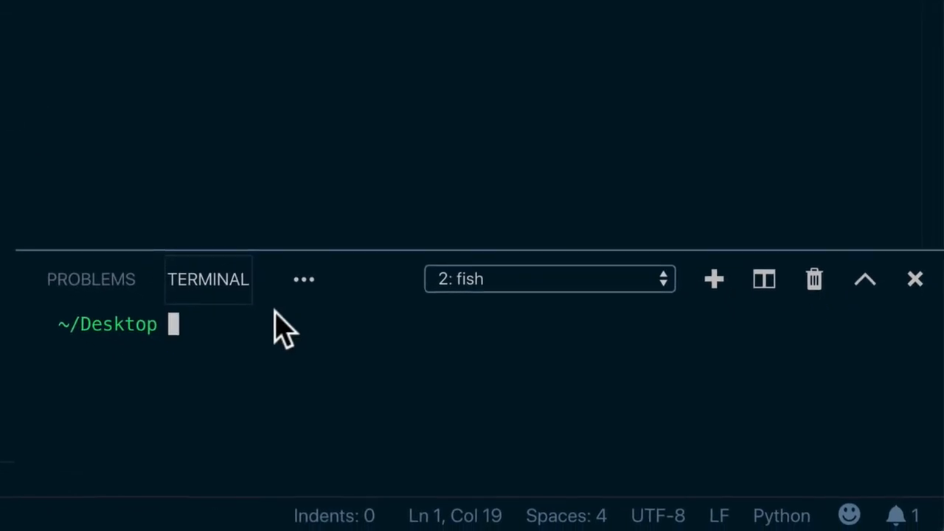
# Step: Run hello.py in the terminal, hitting a line 5 SyntaxError, then rerun it to print hellooooo
pyautogui.write('python -v')
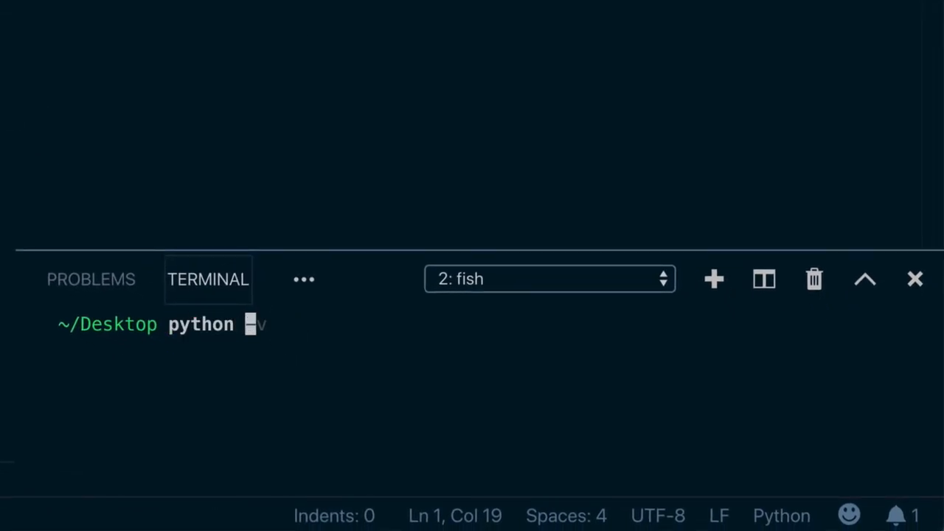
pyautogui.write('hello.py')
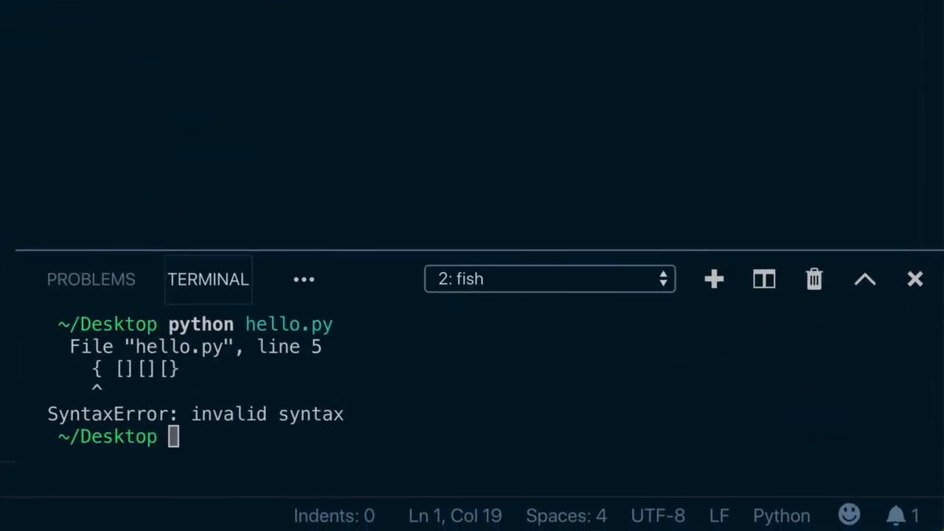
pyautogui.moveTo(288, 384)
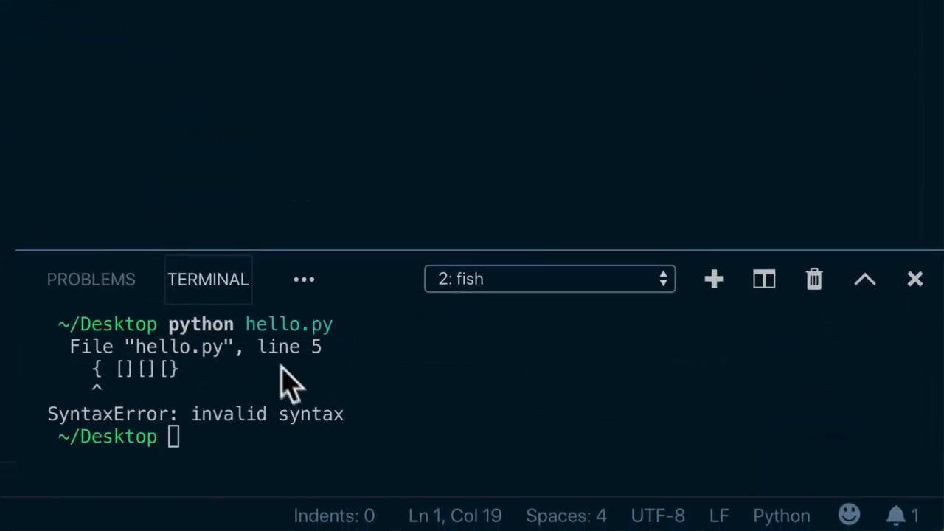
pyautogui.write('python hello.py')
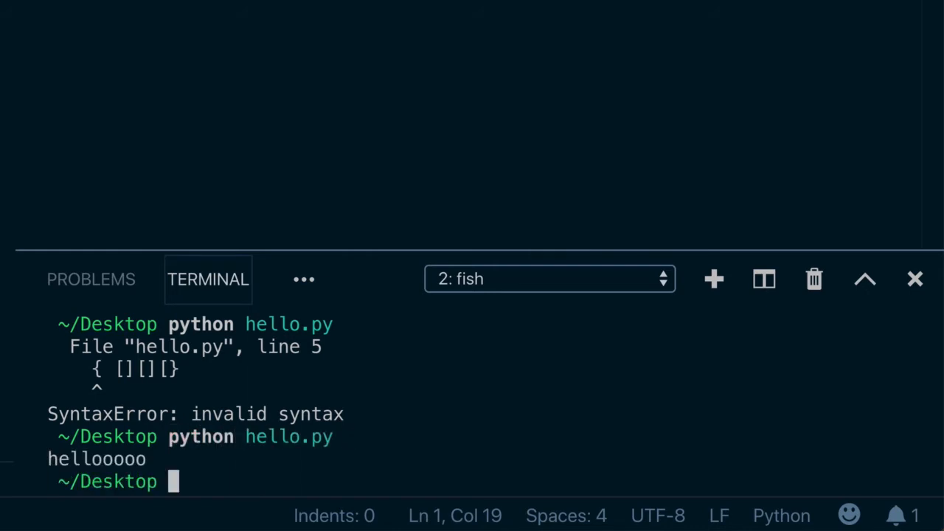
pyautogui.moveTo(148, 483)
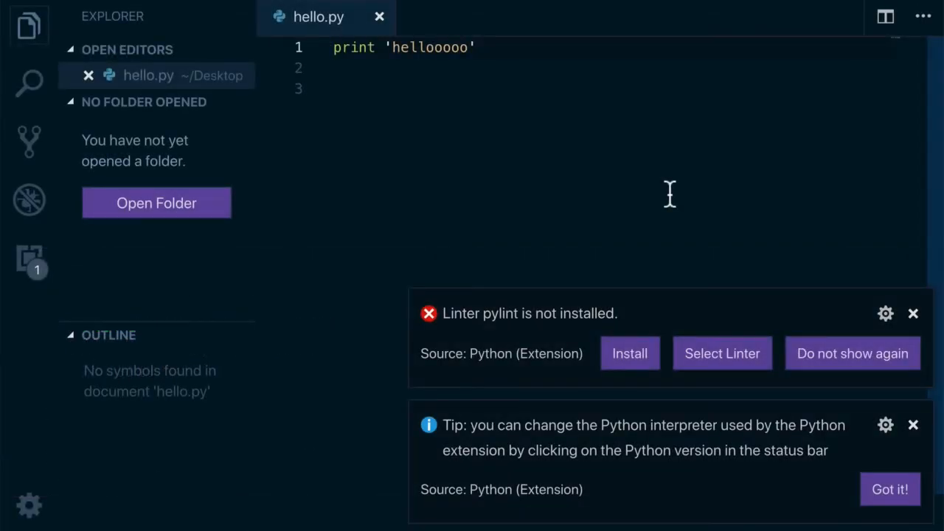
pyautogui.moveTo(354, 47)
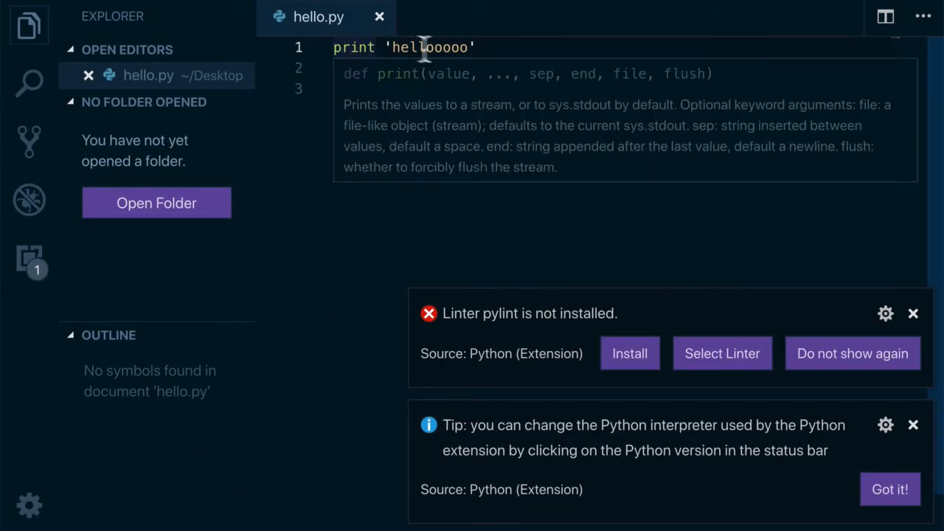
pyautogui.moveTo(324, 251)
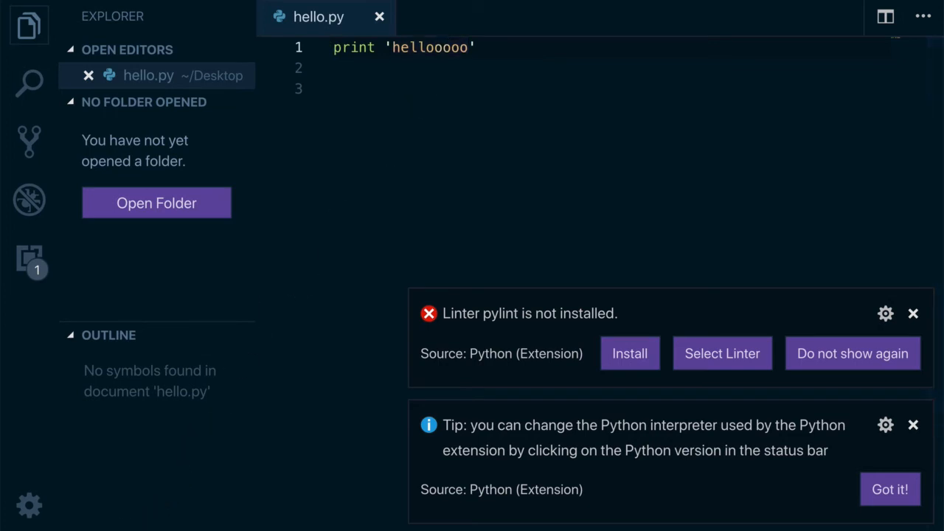
# Step: Pick Python 3.7.3 64-bit (/usr/local/bin/python) from the status bar interpreter list
pyautogui.click(76, 519)
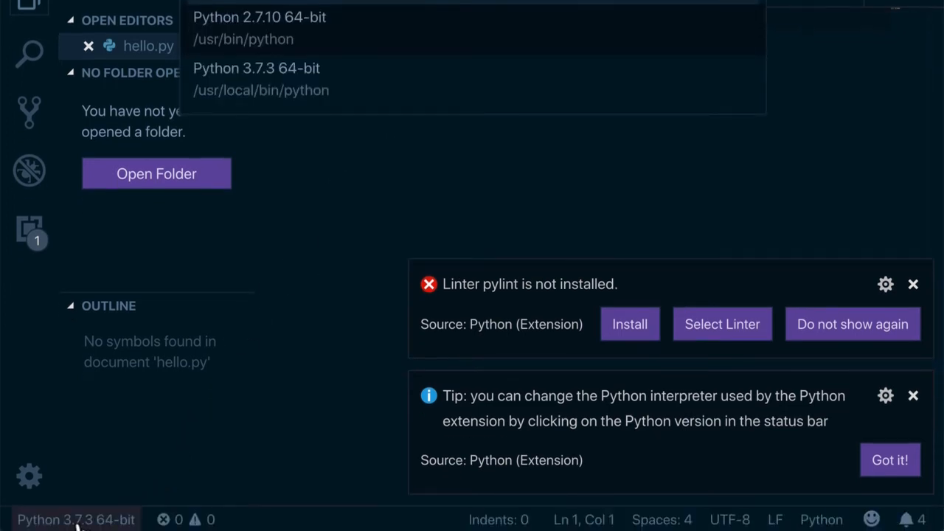
pyautogui.moveTo(232, 48)
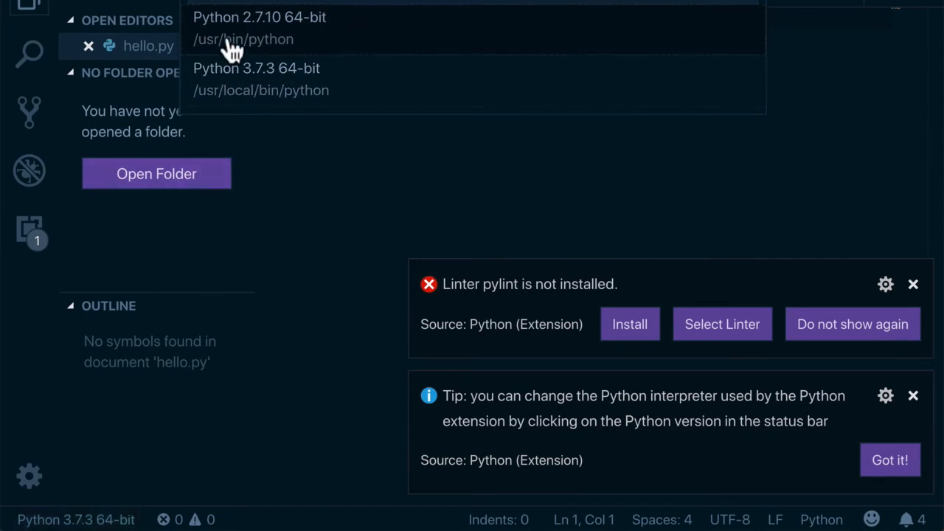
pyautogui.moveTo(236, 81)
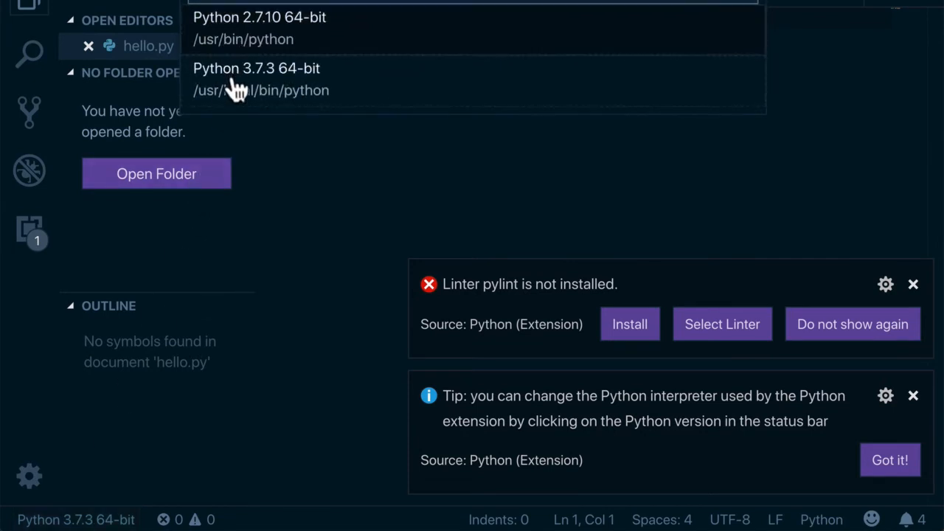
pyautogui.click(255, 67)
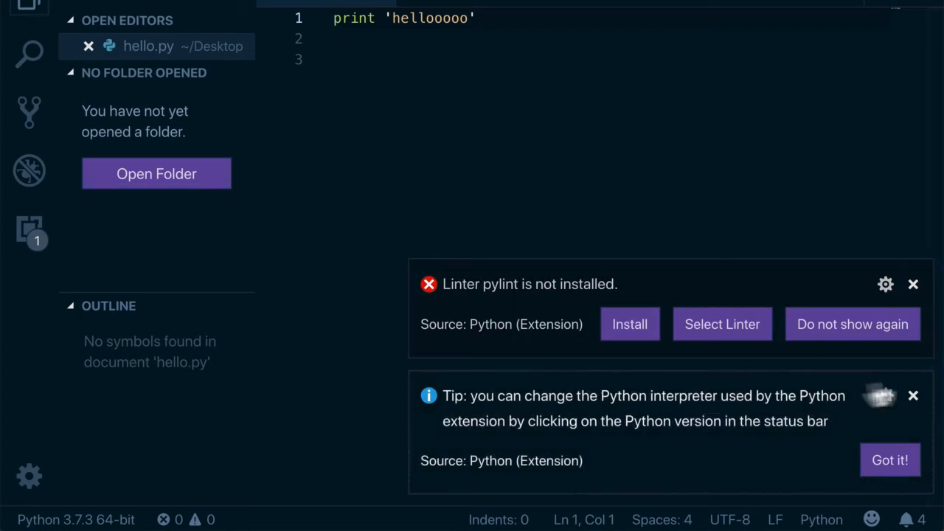
# Step: Dismiss the interpreter tip, install pylint from its notification, and return to line 3
pyautogui.click(889, 459)
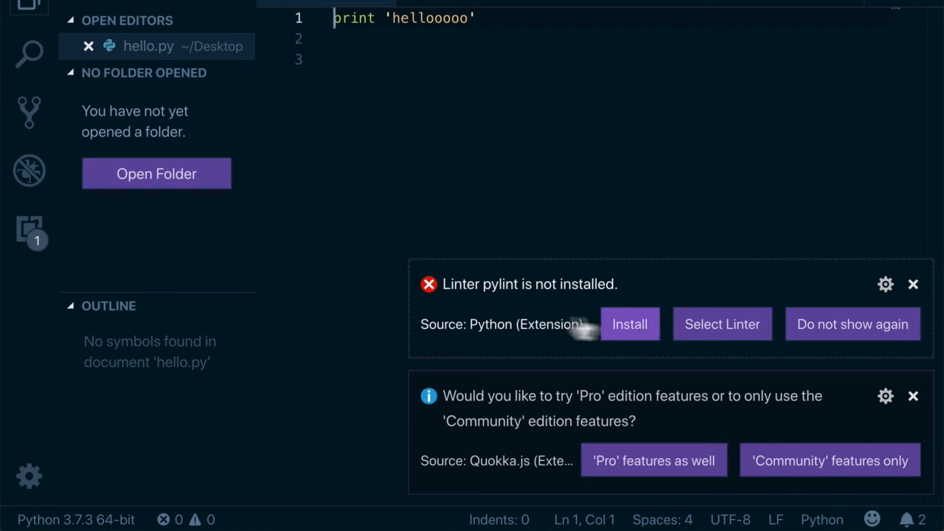
pyautogui.click(913, 284)
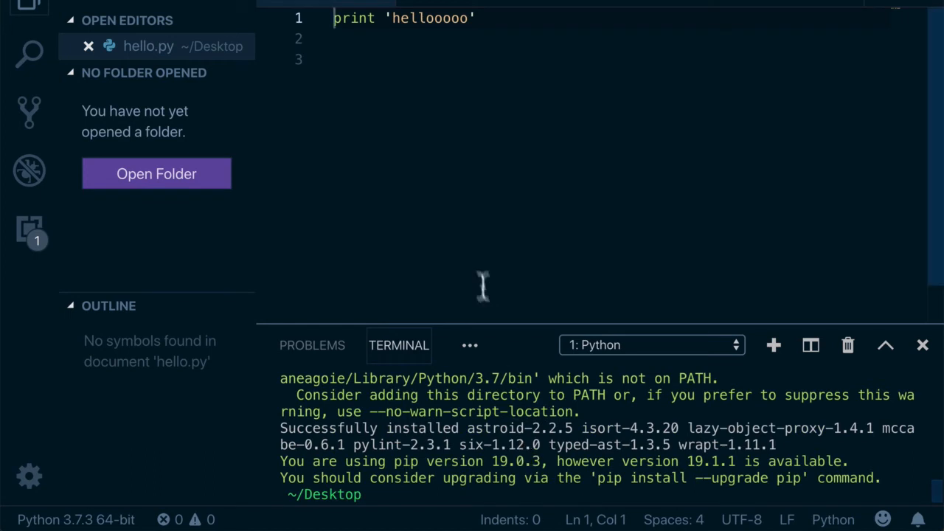
pyautogui.click(455, 59)
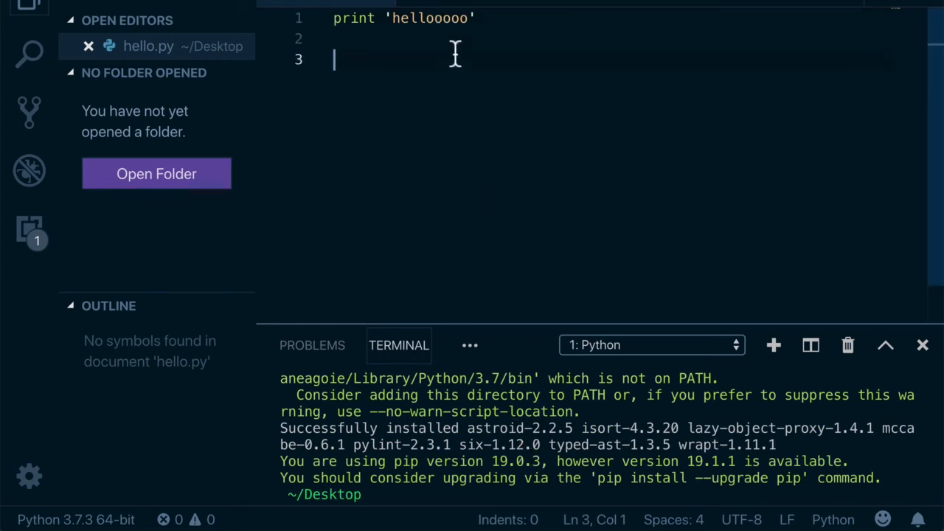
pyautogui.click(68, 6)
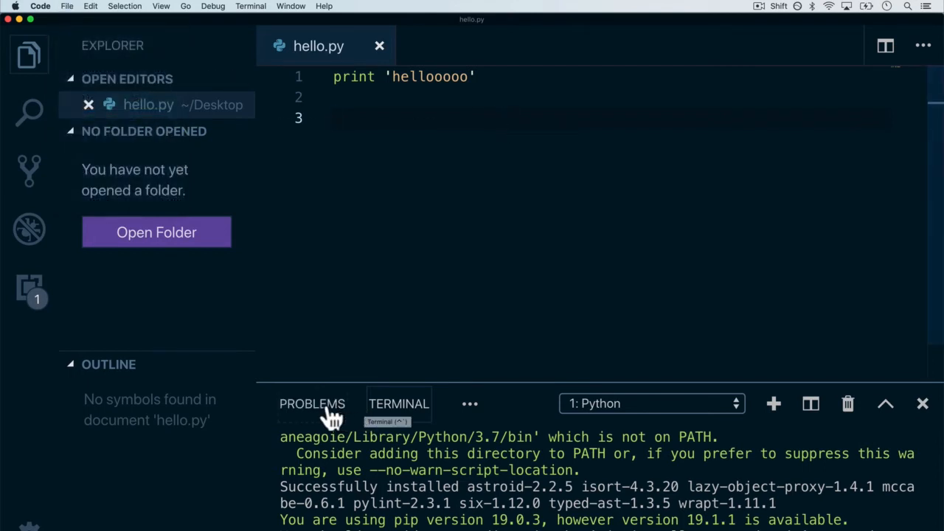
# Step: Show the Problems panel, which reports no problems detected in hello.py
pyautogui.click(311, 404)
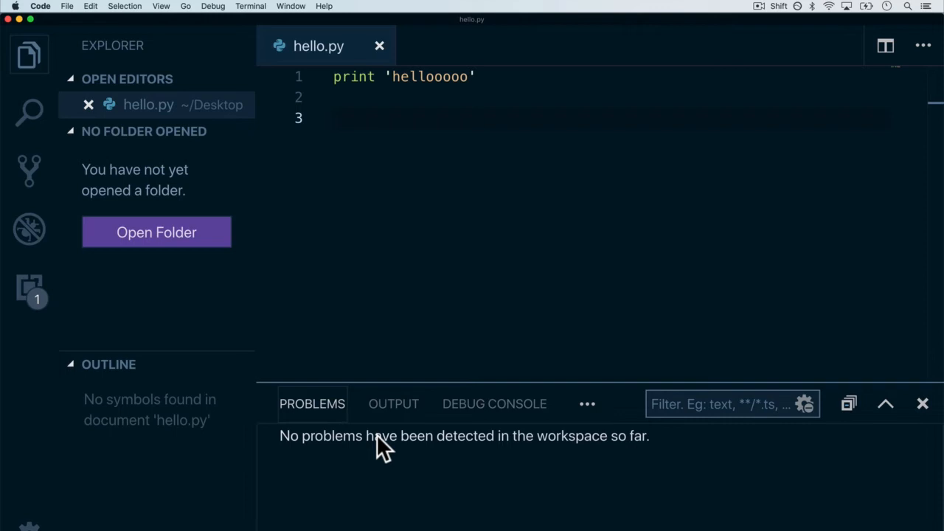
pyautogui.doubleClick(432, 76)
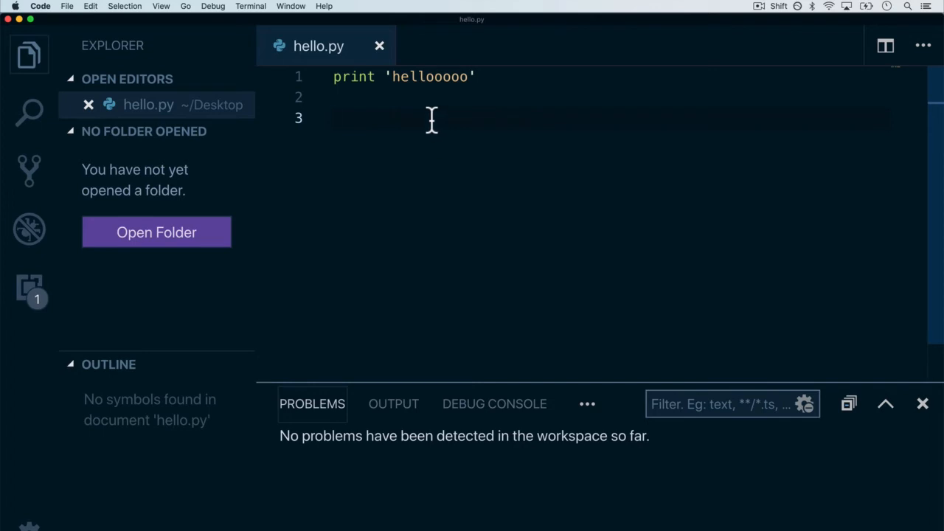
pyautogui.moveTo(220, 34)
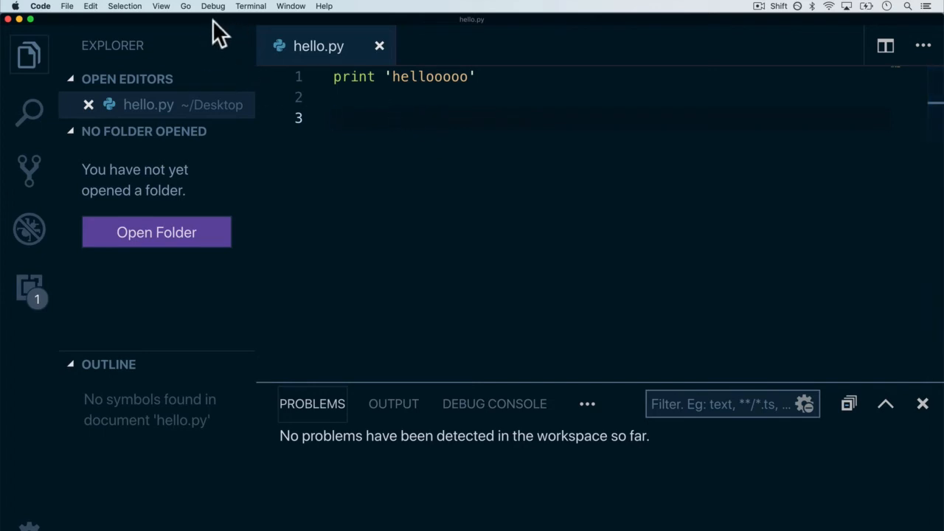
# Step: Run 'Python: Enable Linting' from the Command Palette and set it to on
pyautogui.click(161, 6)
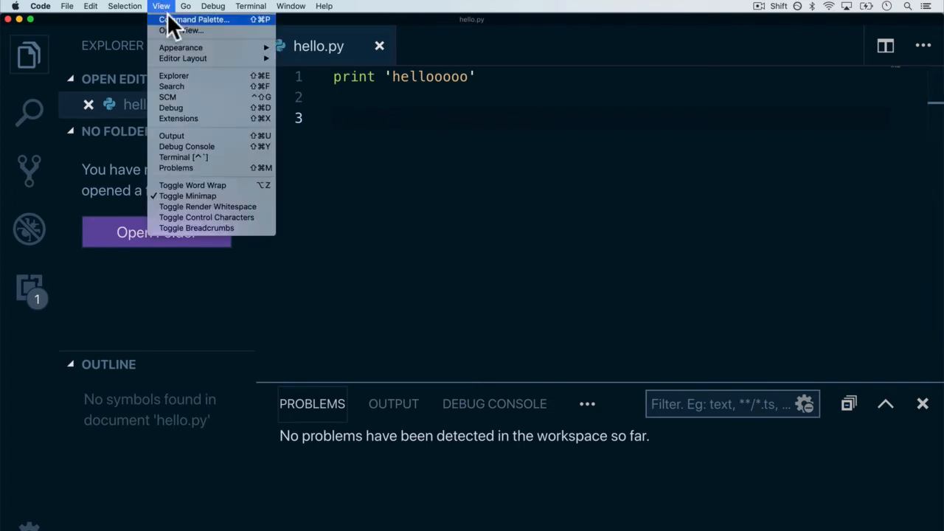
pyautogui.click(195, 19)
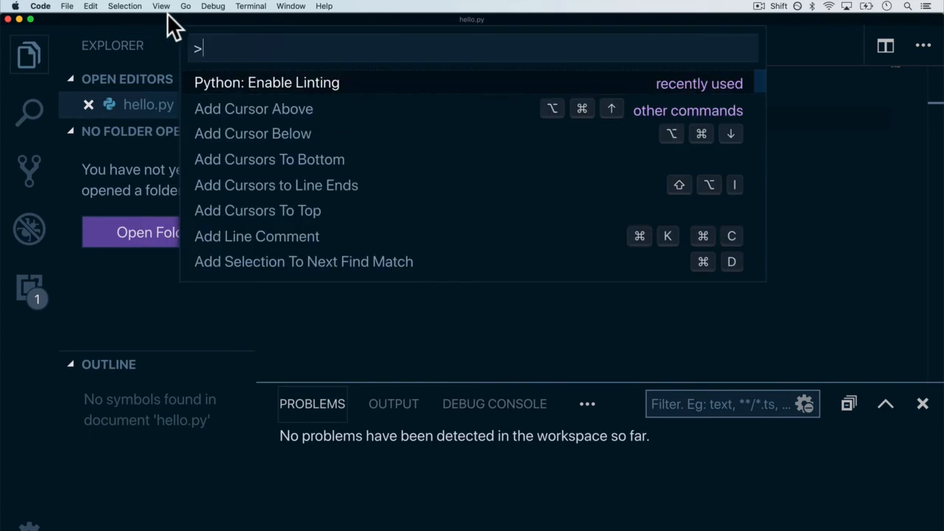
pyautogui.moveTo(250, 92)
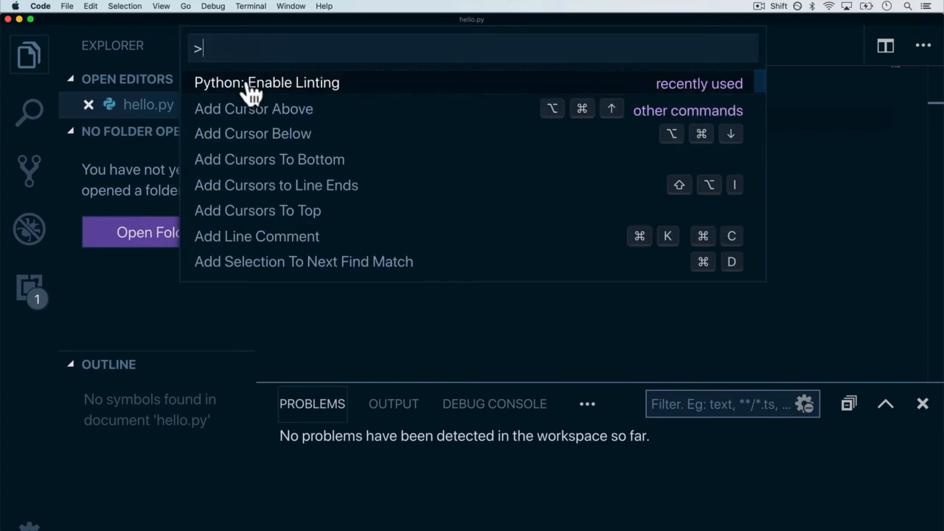
pyautogui.moveTo(271, 100)
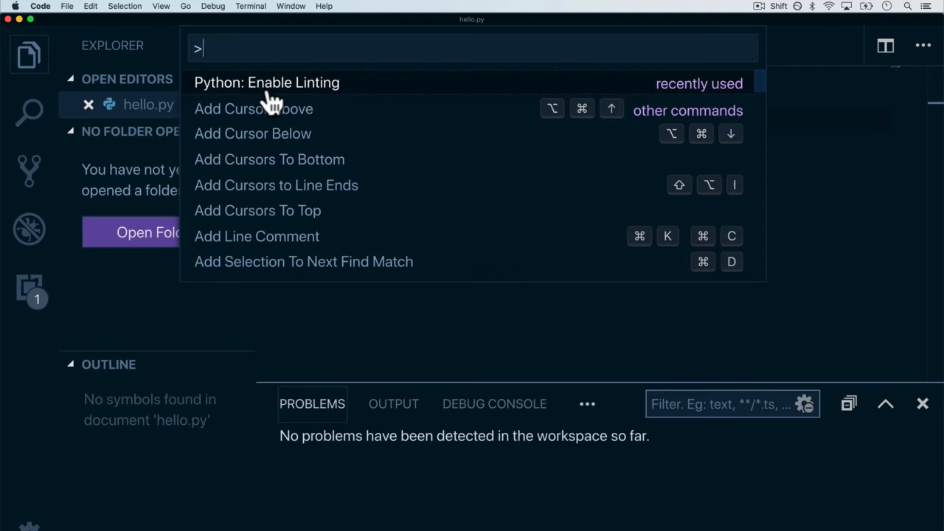
pyautogui.moveTo(332, 102)
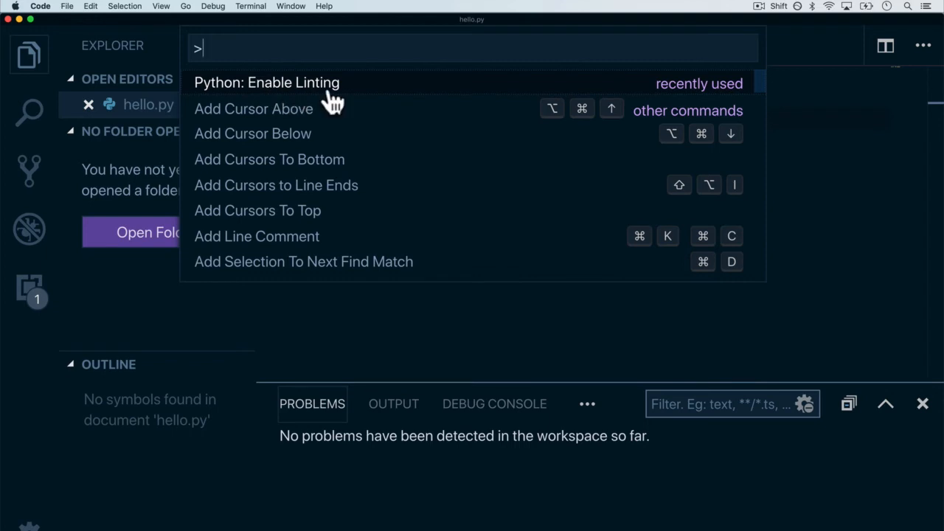
pyautogui.write('python')
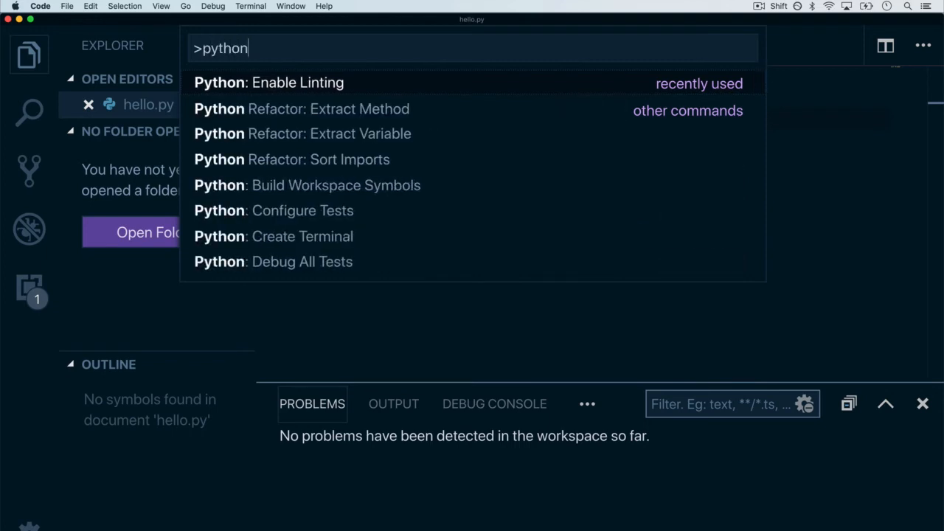
pyautogui.moveTo(344, 191)
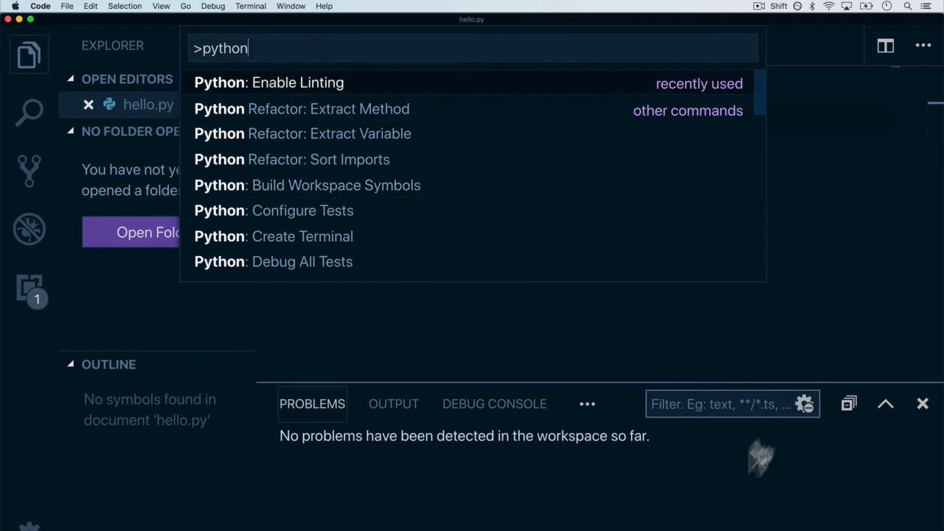
pyautogui.moveTo(225, 104)
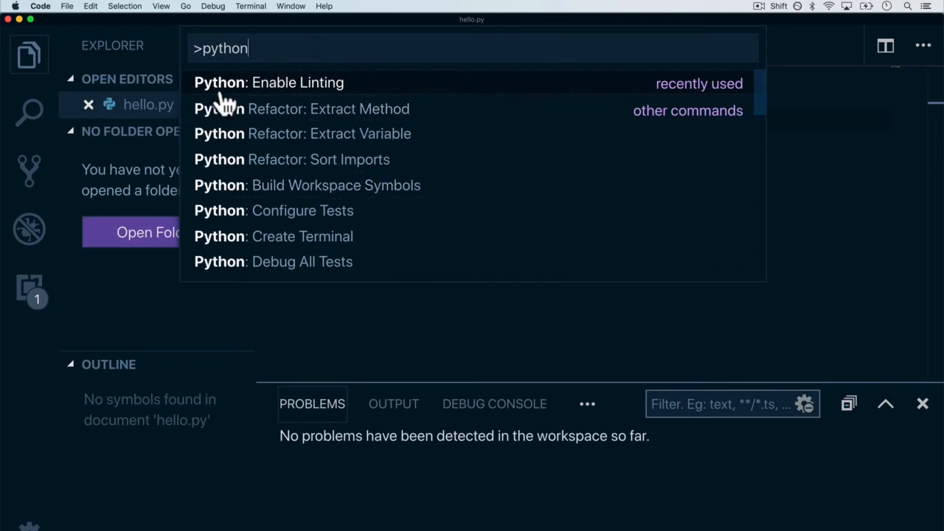
pyautogui.moveTo(240, 228)
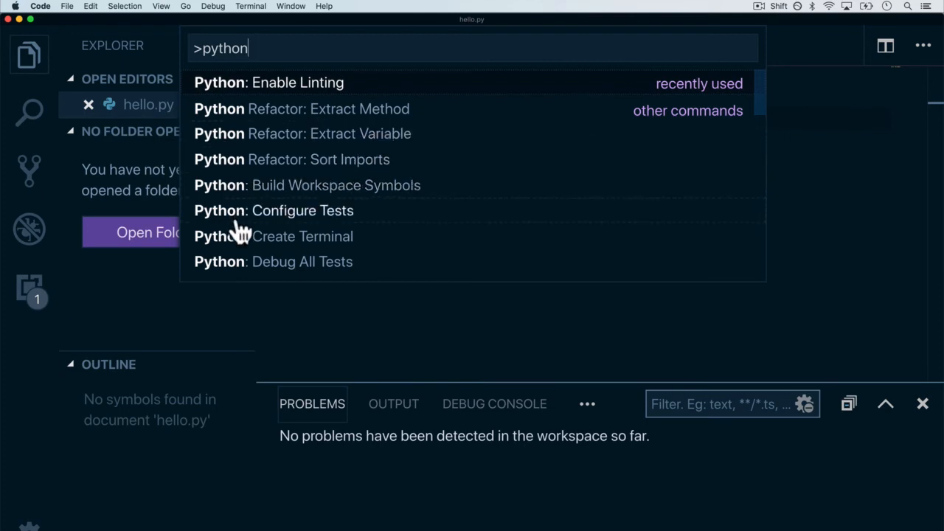
pyautogui.moveTo(244, 217)
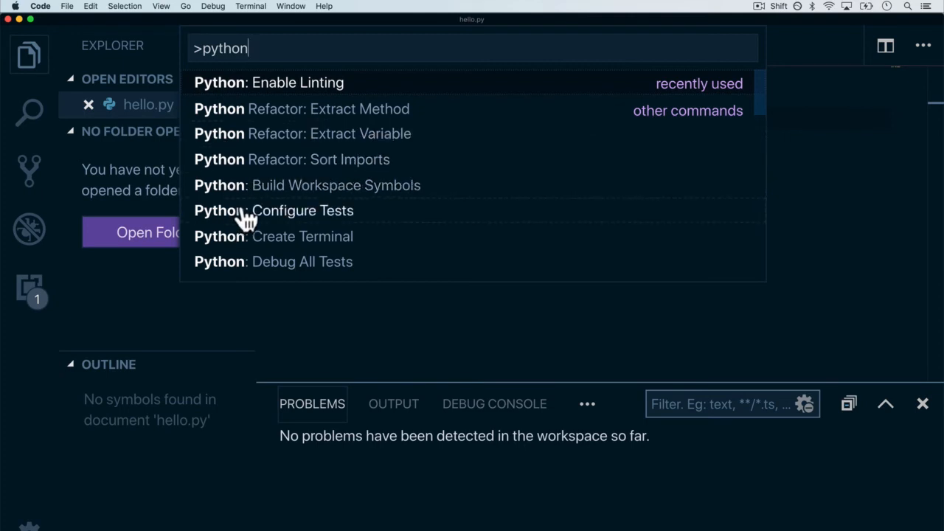
pyautogui.moveTo(303, 89)
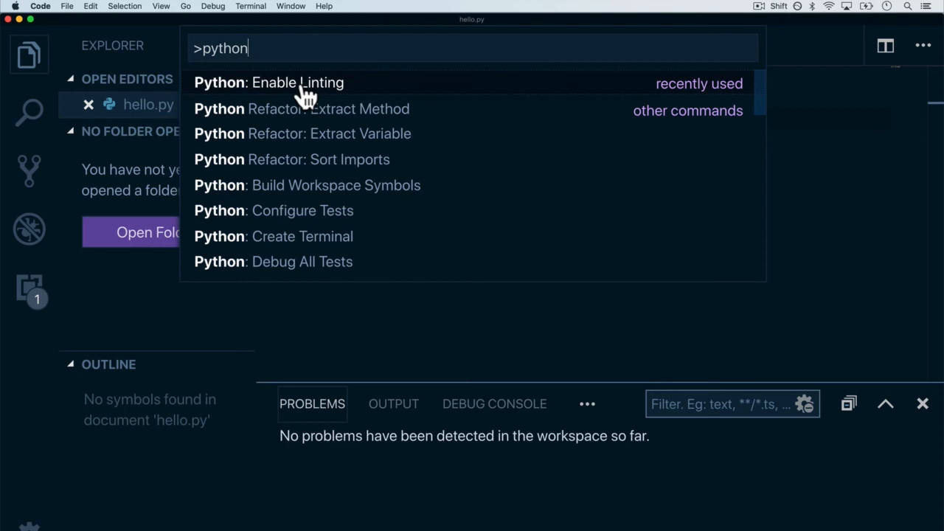
pyautogui.click(269, 82)
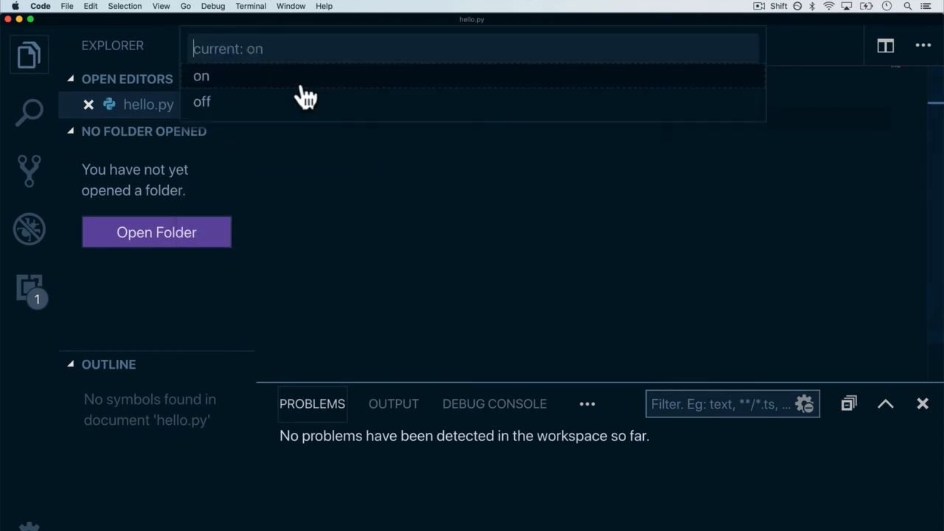
pyautogui.click(200, 76)
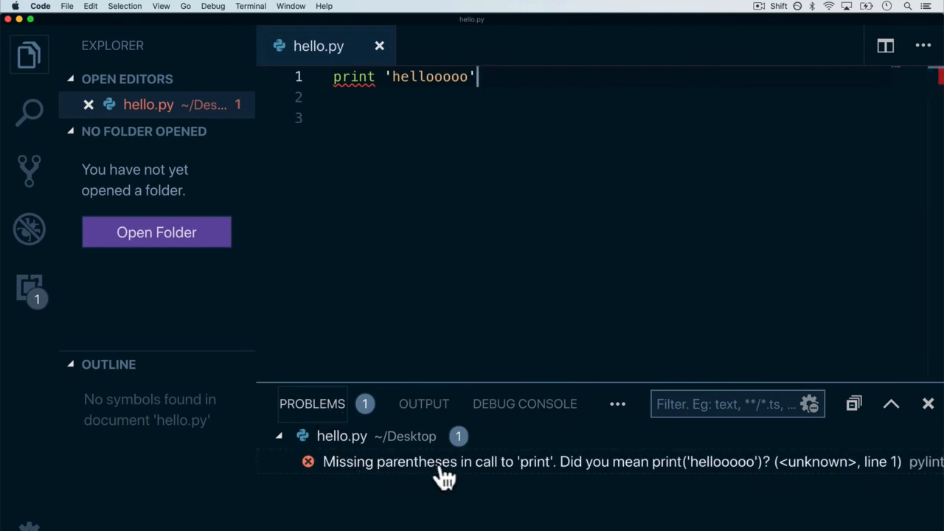
pyautogui.moveTo(679, 472)
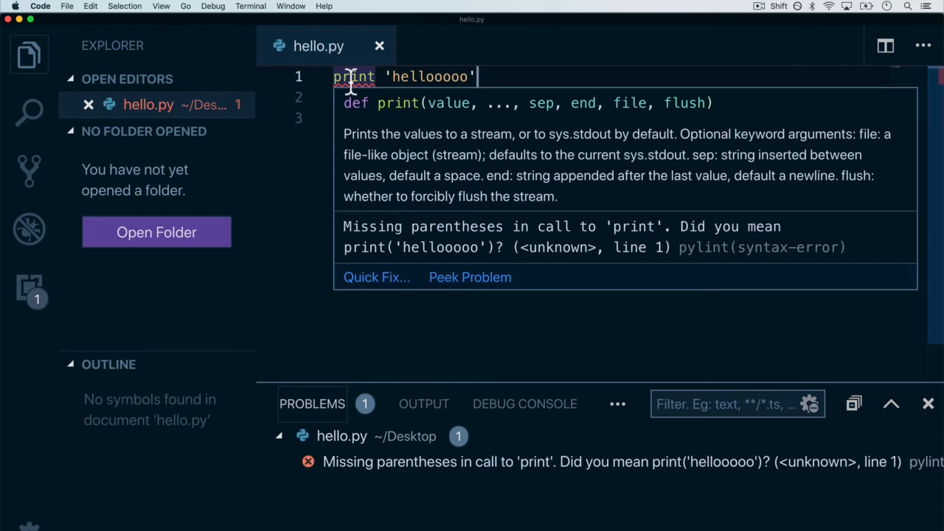
pyautogui.moveTo(417, 214)
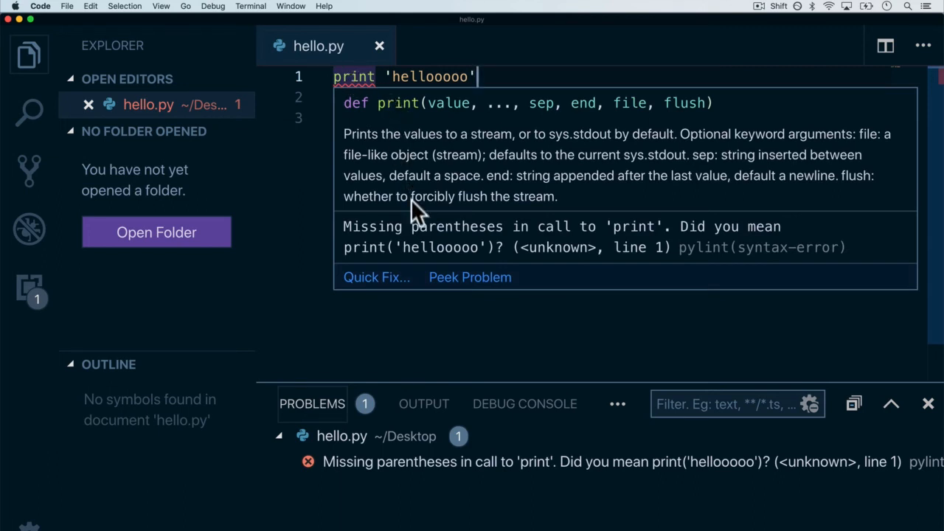
pyautogui.moveTo(461, 251)
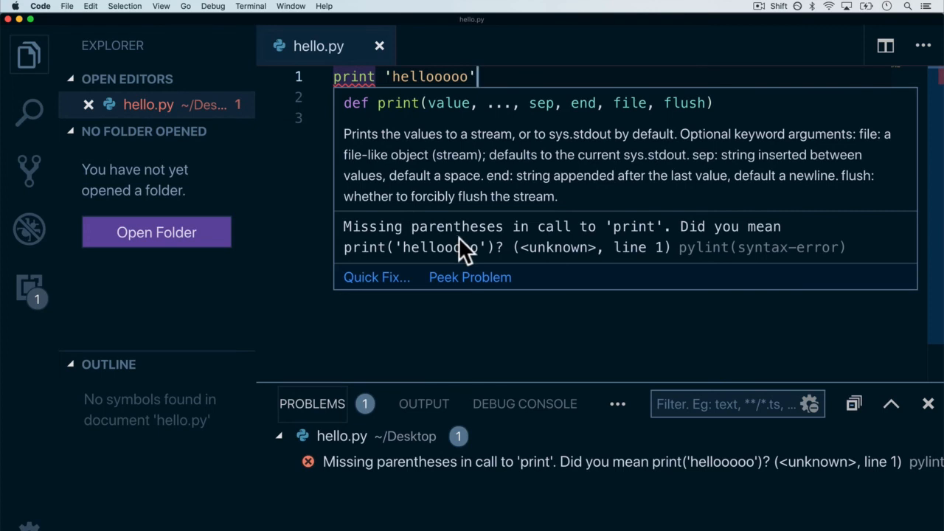
pyautogui.moveTo(697, 254)
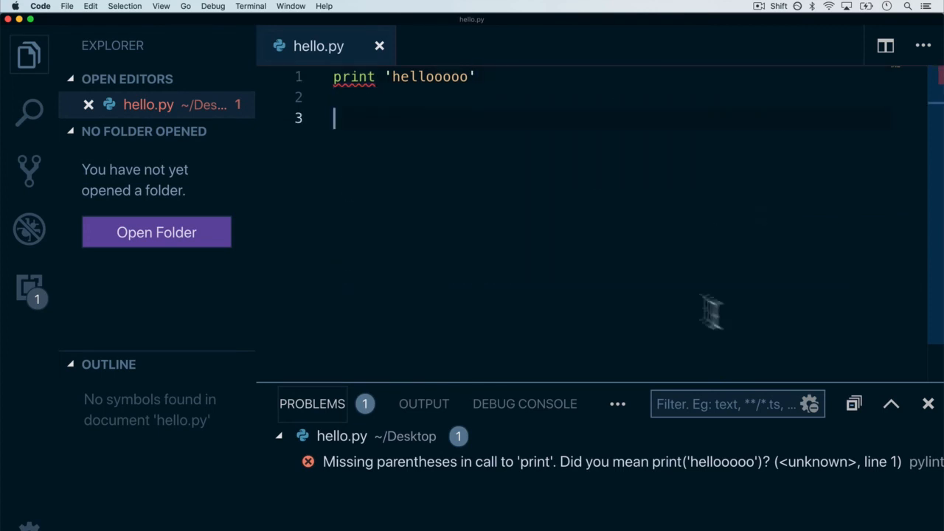
# Step: Add an opening parenthesis after print to start wrapping 'hellooooo'
pyautogui.write('(')
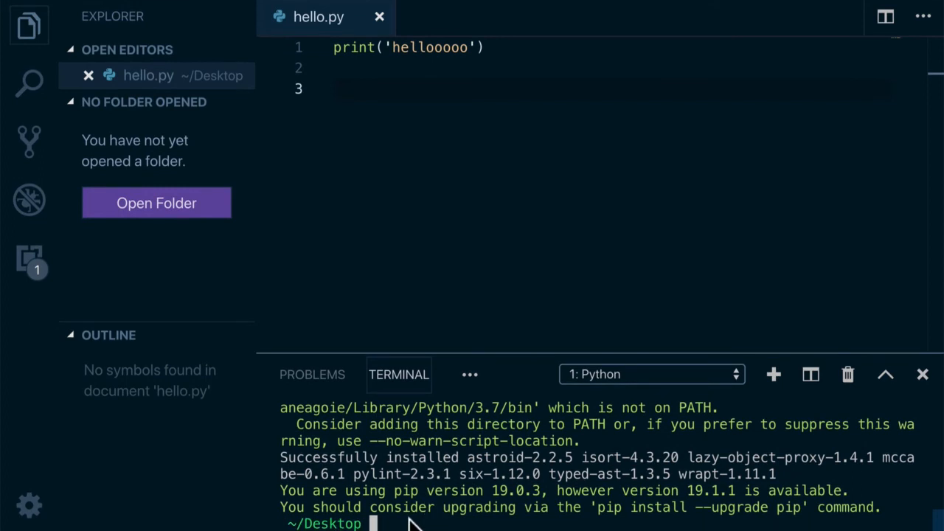
# Step: Run python hello.py in the terminal, then view the empty Problems list
pyautogui.write('python hello.py')
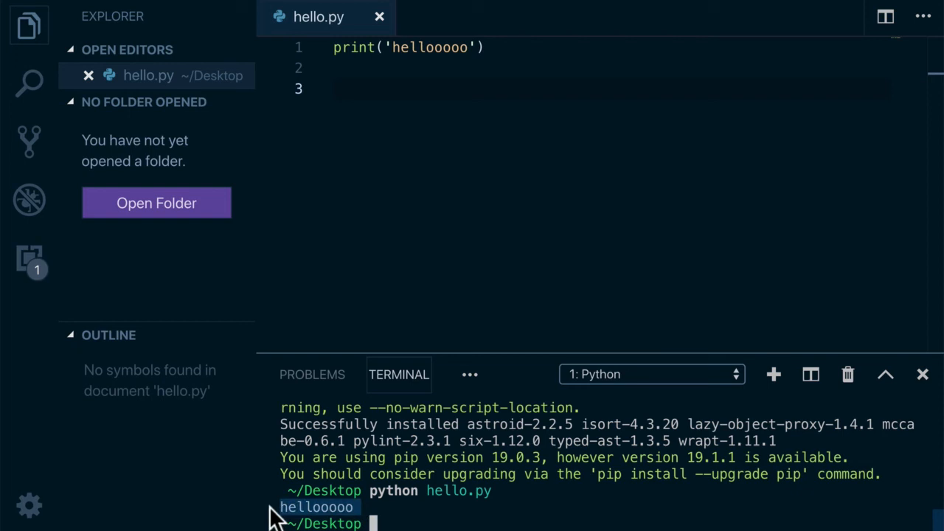
pyautogui.click(312, 374)
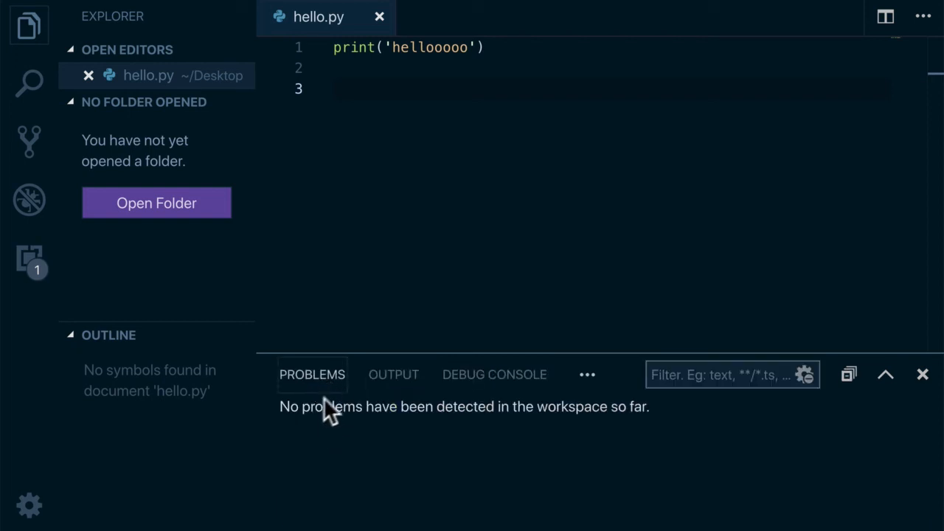
pyautogui.moveTo(365, 417)
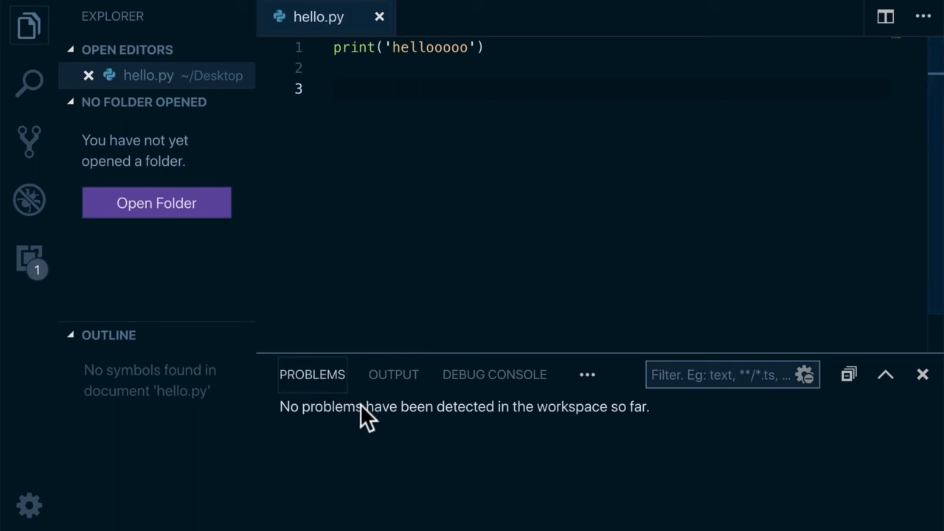
pyautogui.click(486, 47)
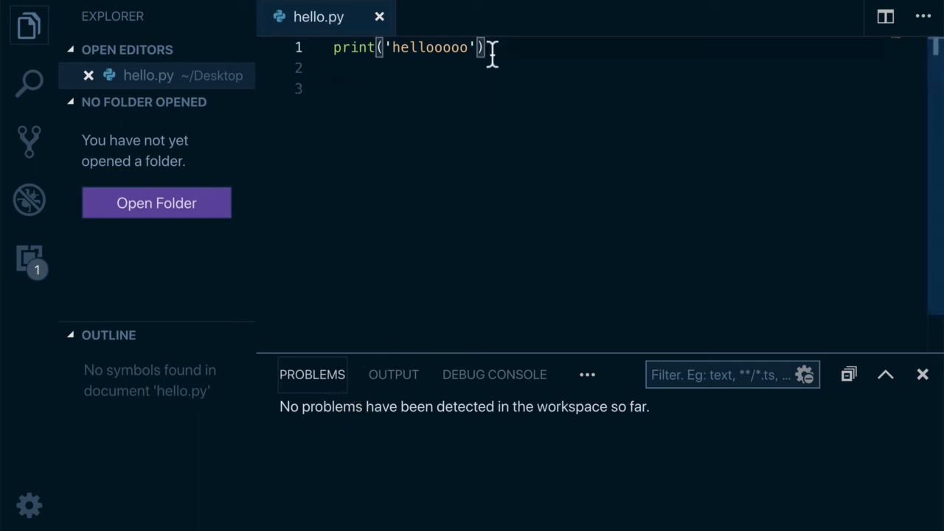
pyautogui.press('BackSpace')
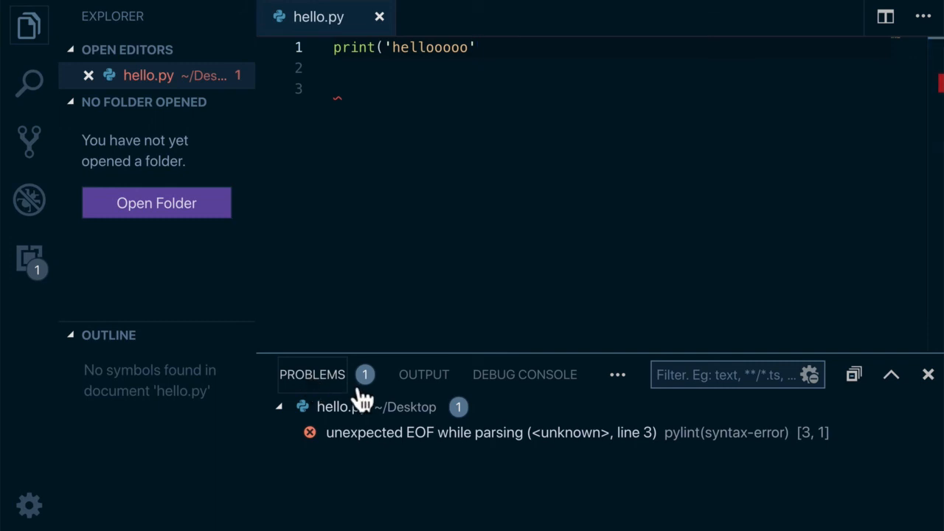
pyautogui.moveTo(473, 450)
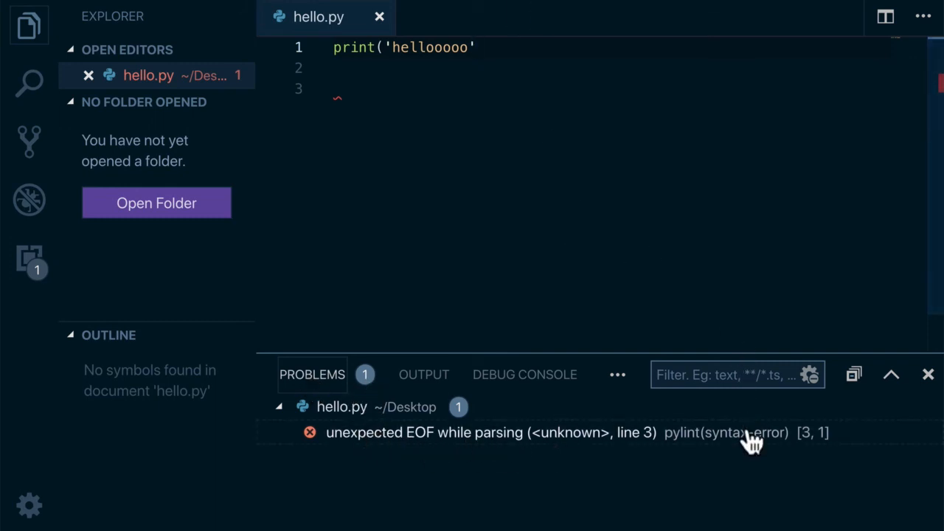
pyautogui.moveTo(682, 454)
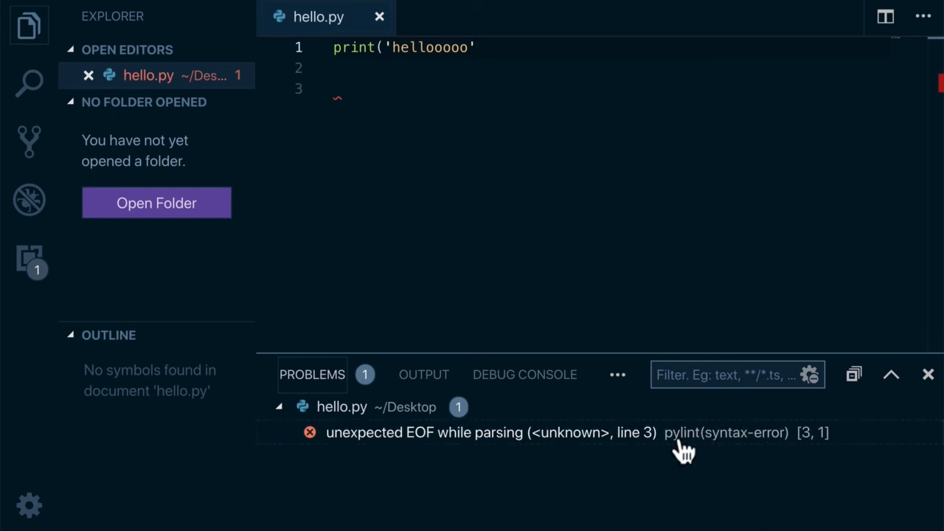
pyautogui.write(')')
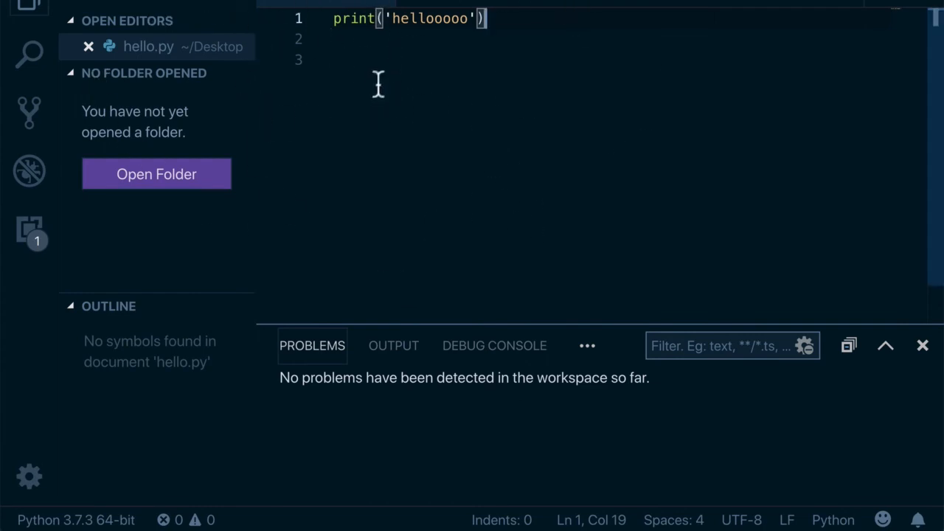
pyautogui.moveTo(132, 340)
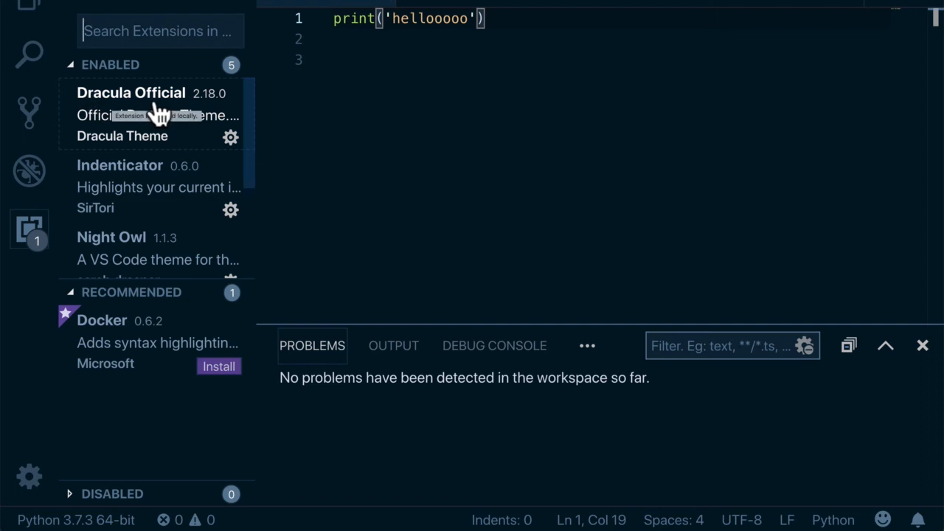
# Step: Open Dracula Official from the Enabled extensions list to see its details
pyautogui.click(131, 93)
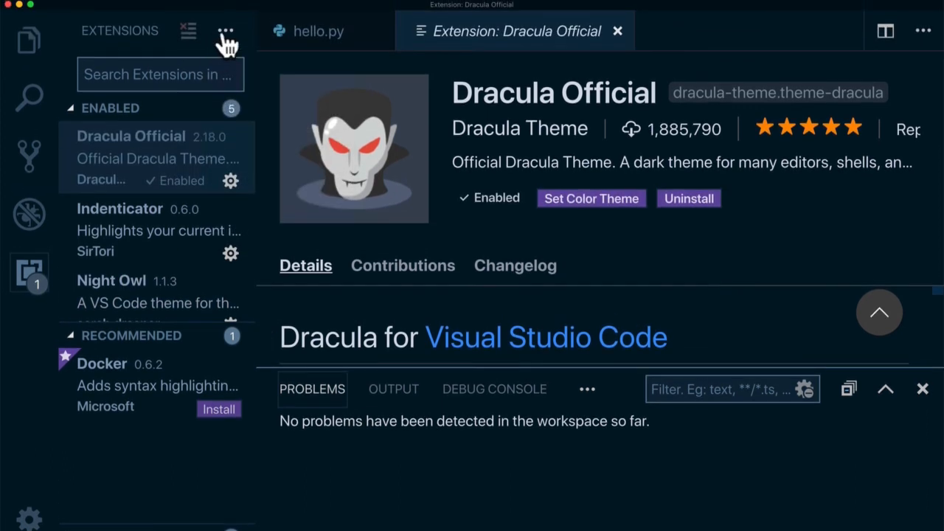
# Step: Disable all installed extensions from the Extensions menu, then return to hello.py
pyautogui.click(225, 30)
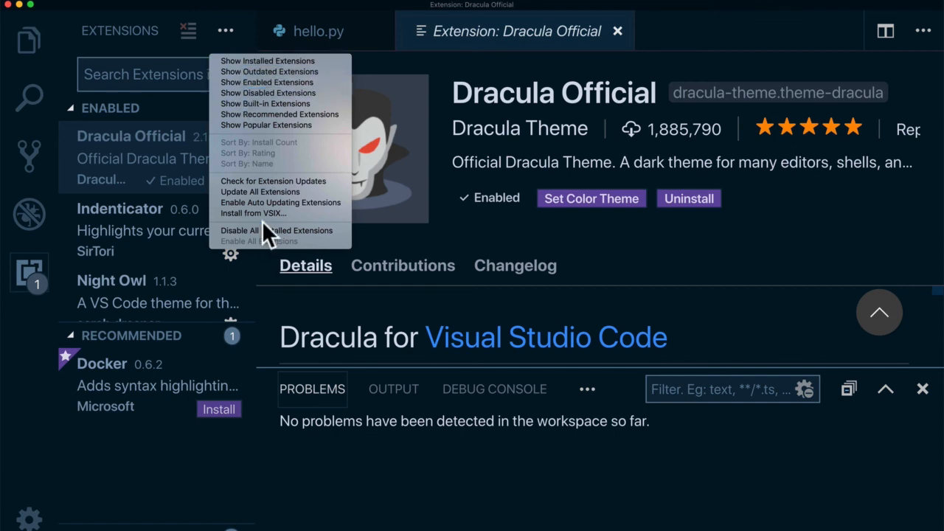
pyautogui.click(276, 230)
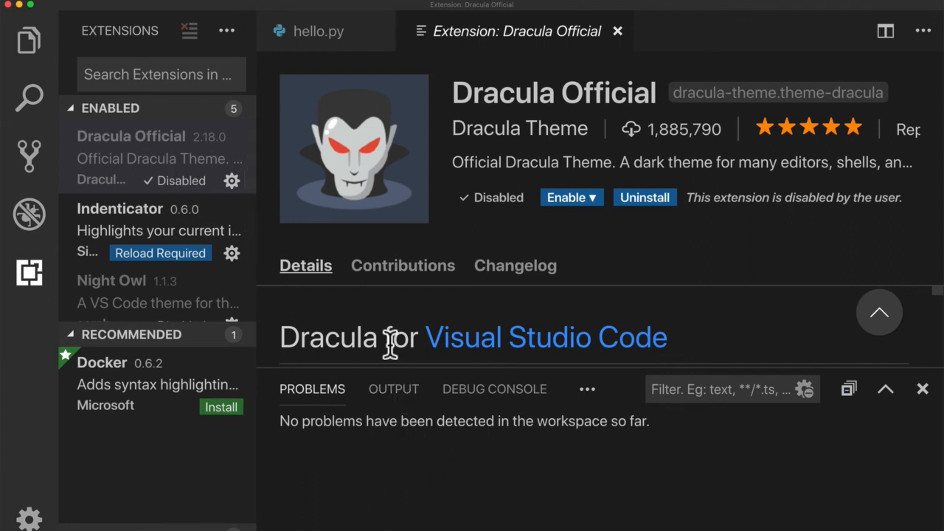
pyautogui.click(318, 31)
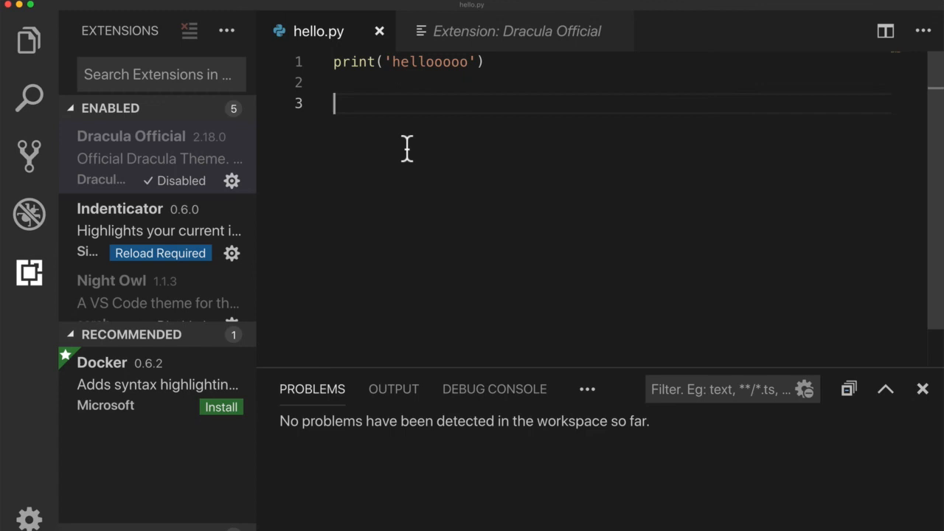
pyautogui.moveTo(461, 94)
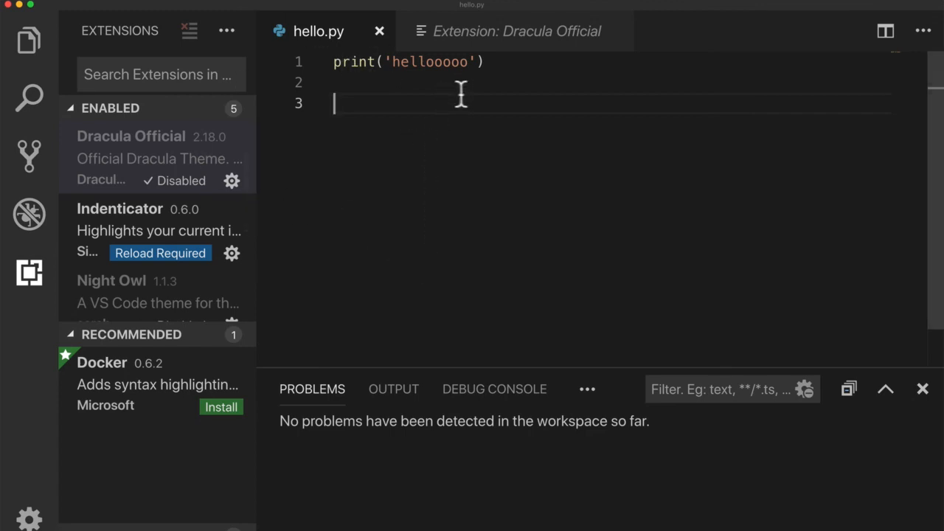